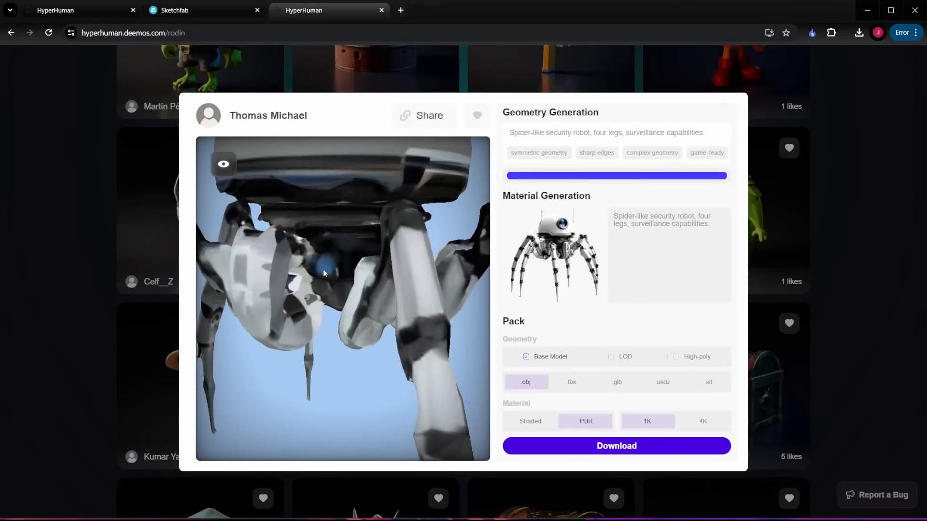
- Orbit the community spider robot preview before returning to the generation page
drag(324, 273, 405, 285)
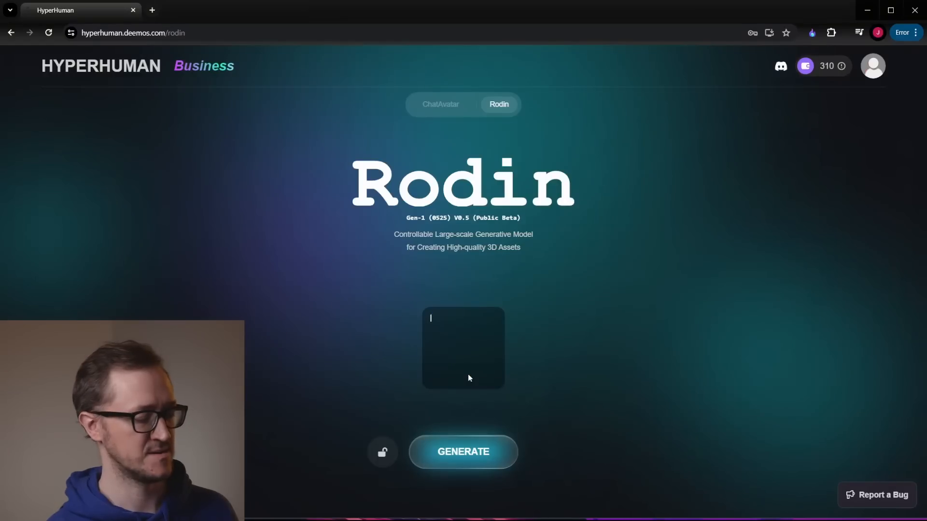
- Write a wooden crate prompt with six sides and cross pieces creating an X shape
text(wod)
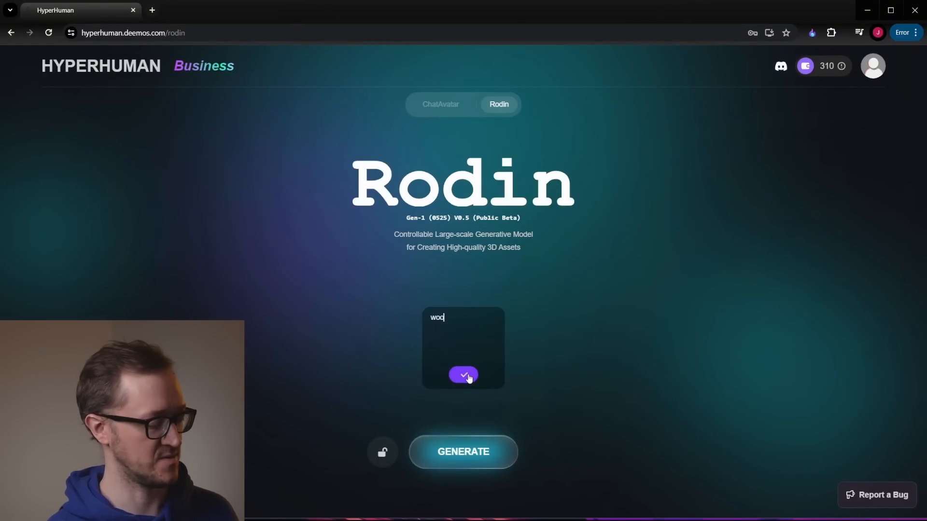
click(463, 375)
text(closed )
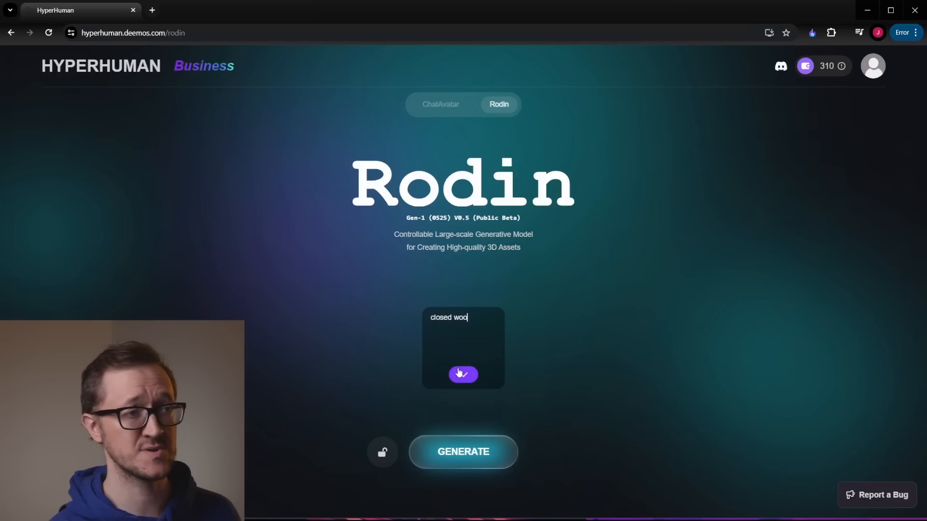
click(462, 373)
text(wooden crate box)
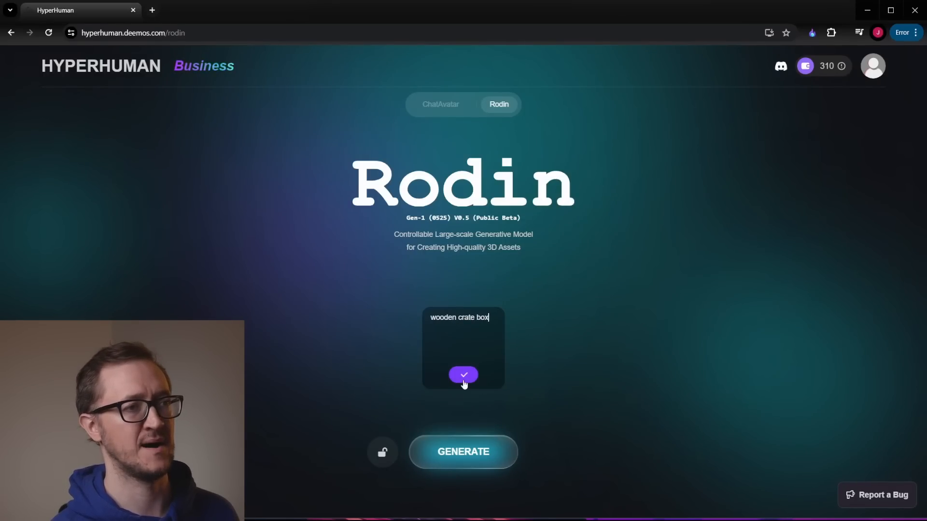
text(with six sides)
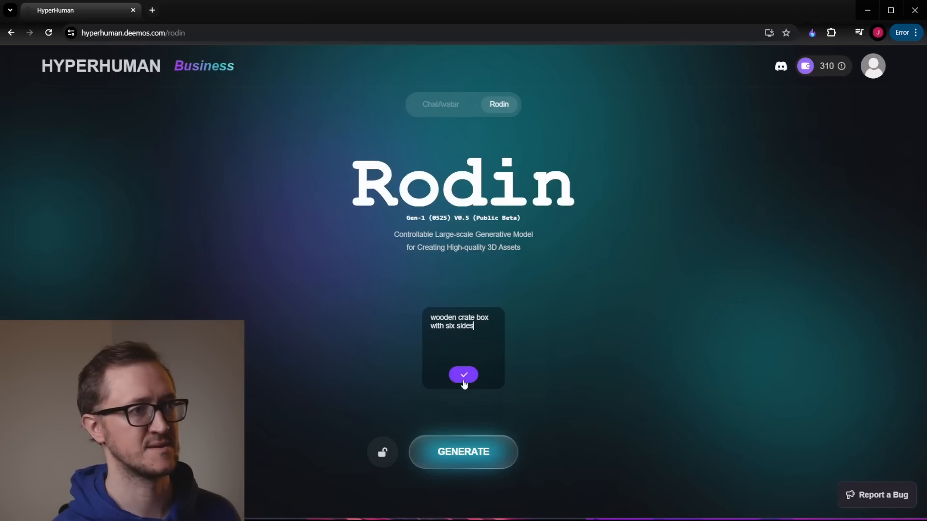
text(and cross pl)
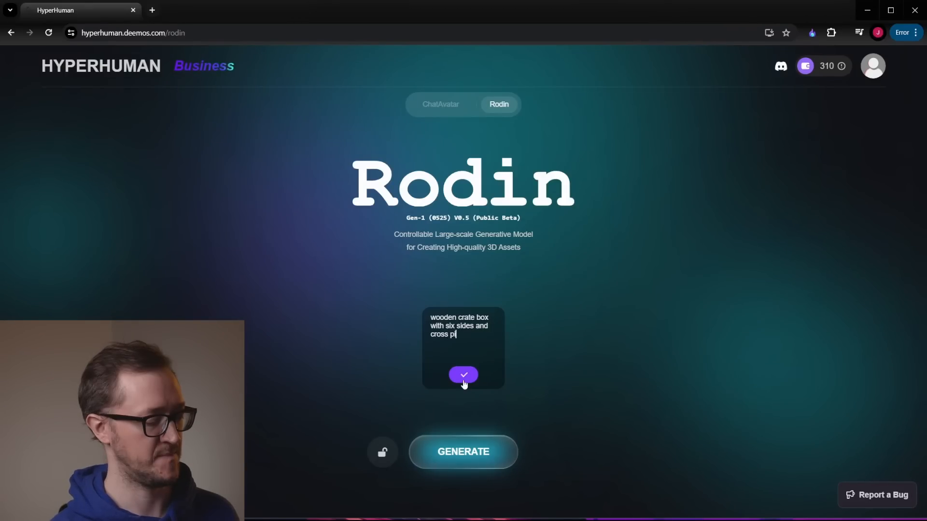
text(ieces that create an X o)
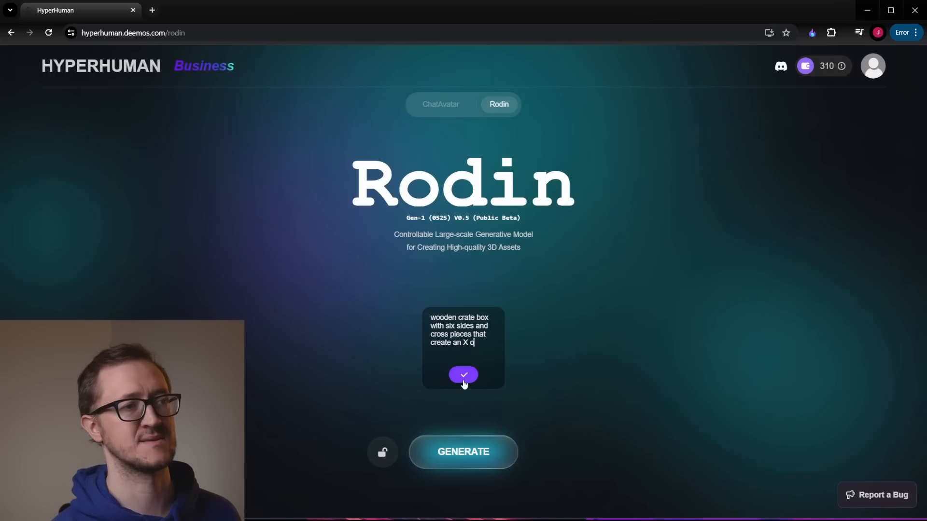
- Generate a concept image from the crate prompt and accept it as the reference
click(462, 375)
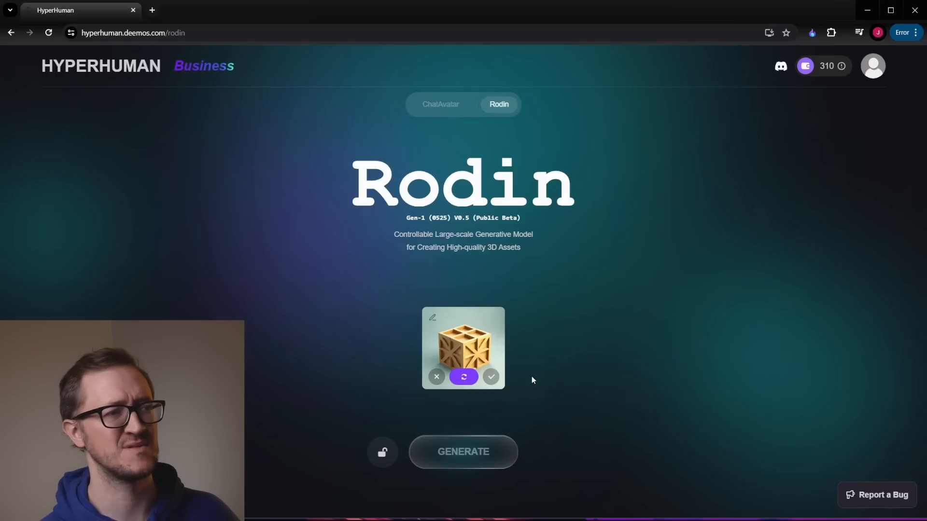
click(492, 376)
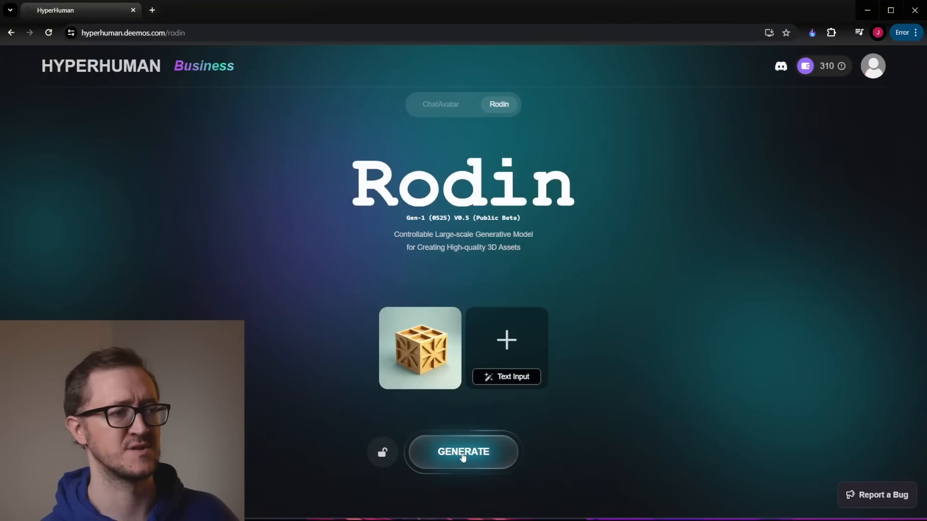
- Generate the 3D crate geometry and preview the fourth variation
click(463, 452)
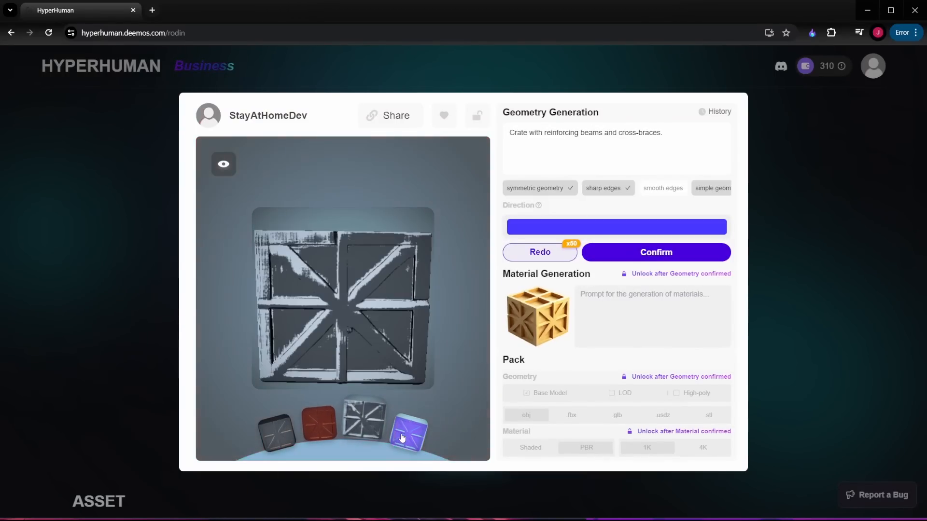
click(406, 434)
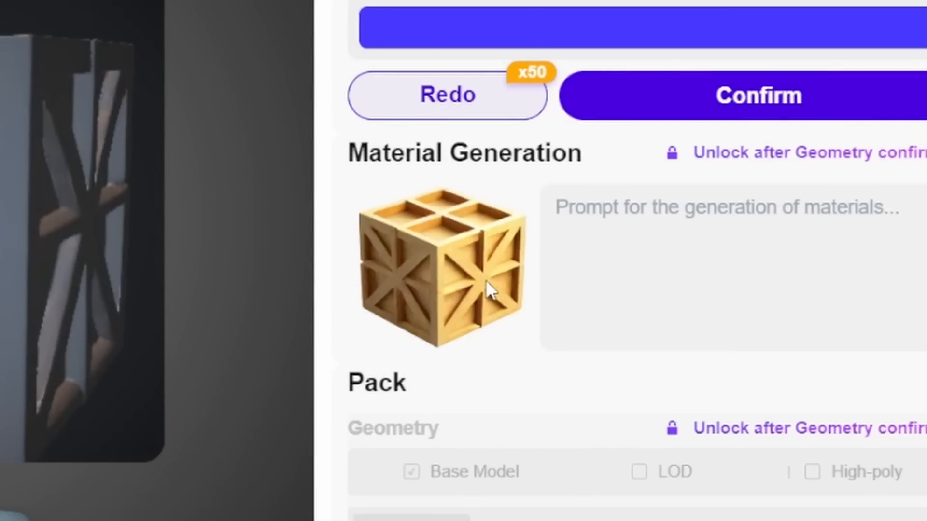
mouse_move(462, 290)
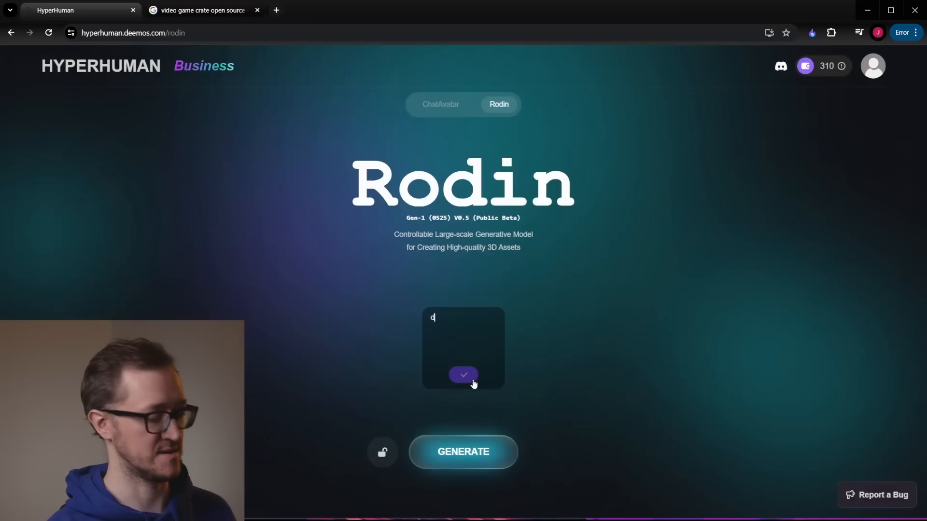
- Submit a prompt for a dark wooden crate, nailed shut with sharp edges
text(ark wooden crate, nailed shut, closed)
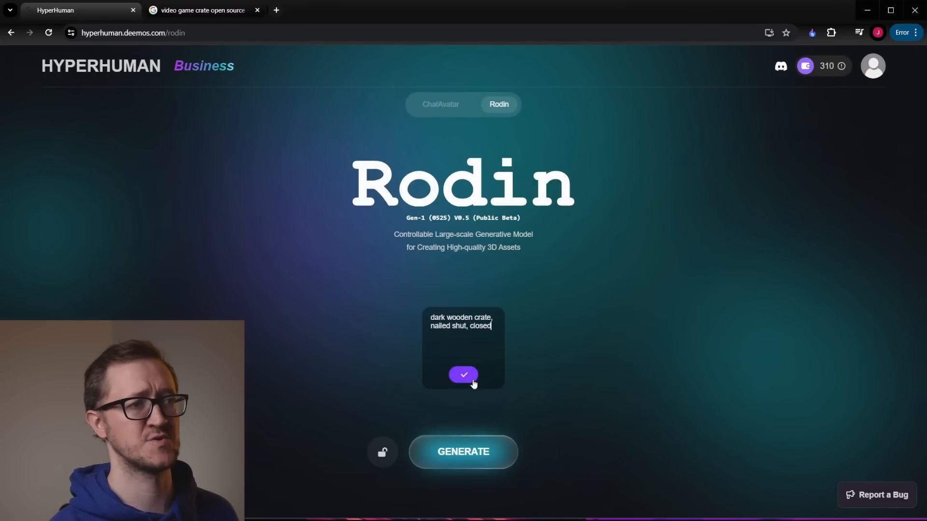
text(sharp edges,)
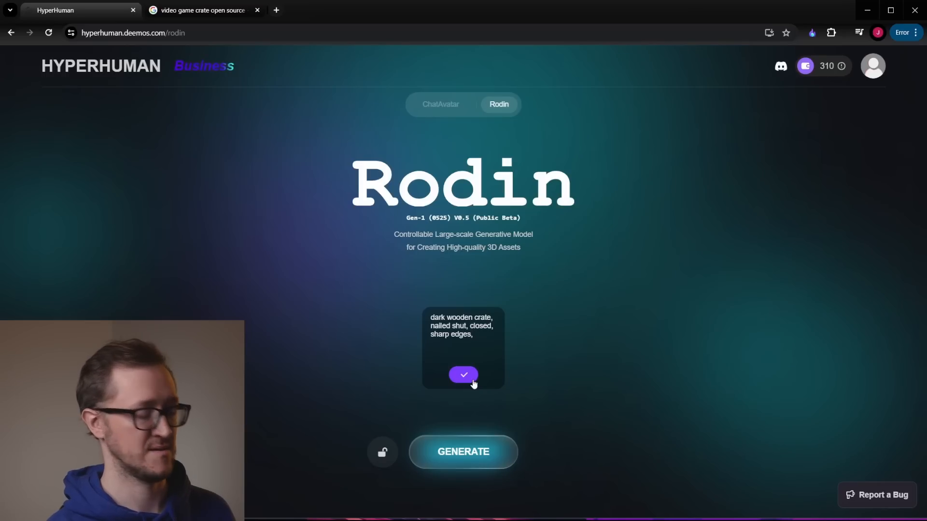
click(463, 375)
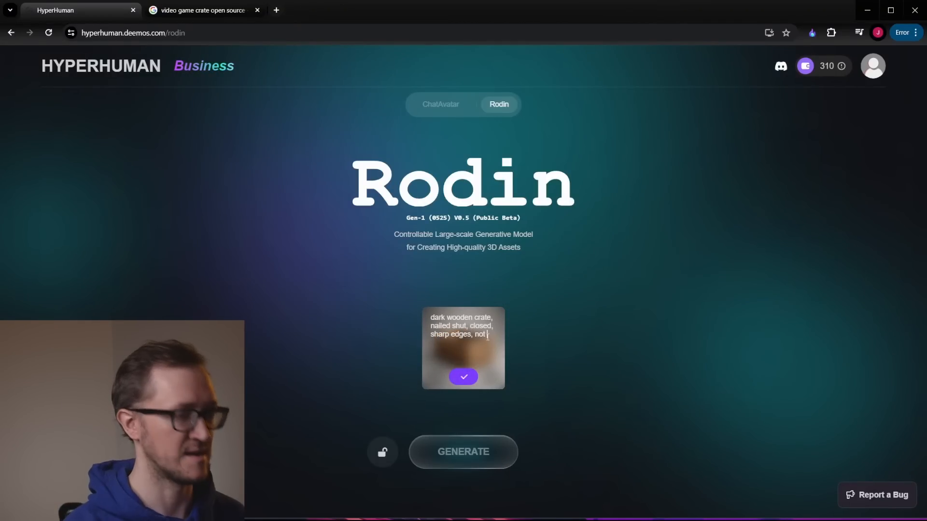
- Revise the prompt to say box instead of crate and resubmit it
text(a banana crate)
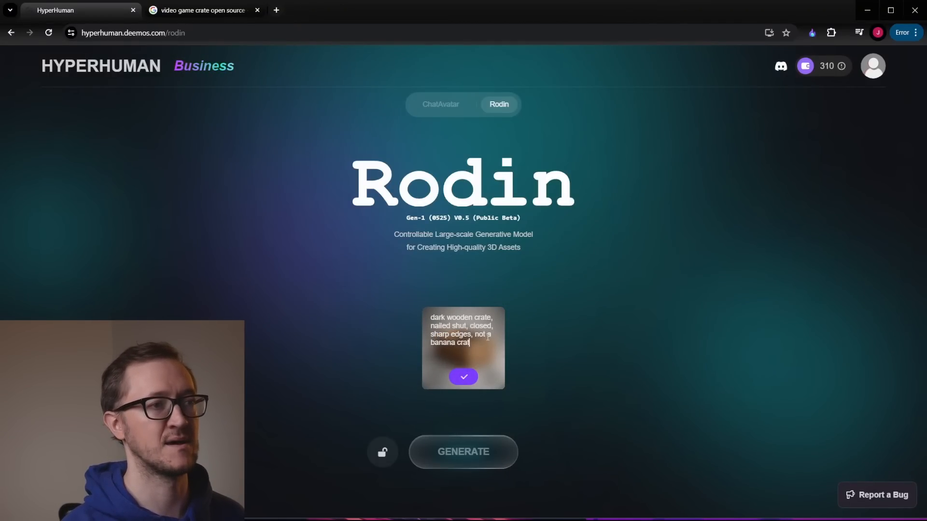
click(464, 377)
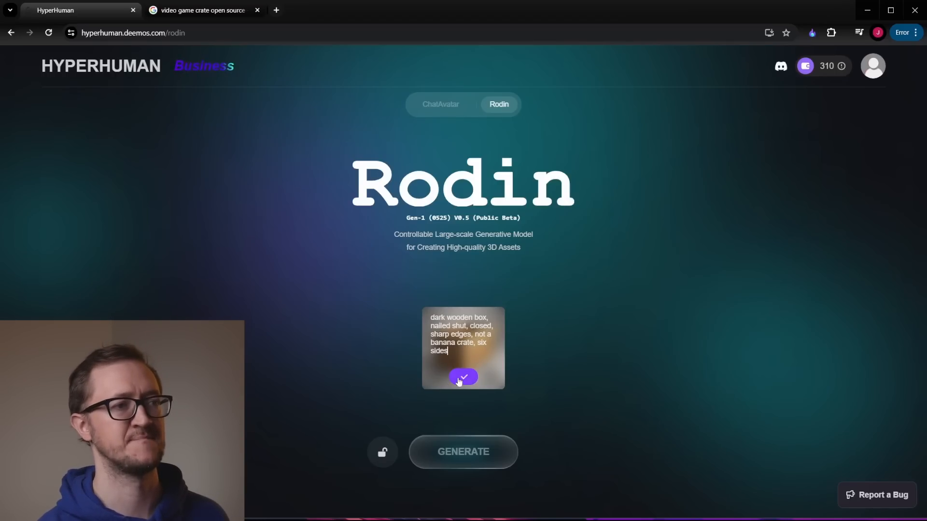
click(464, 377)
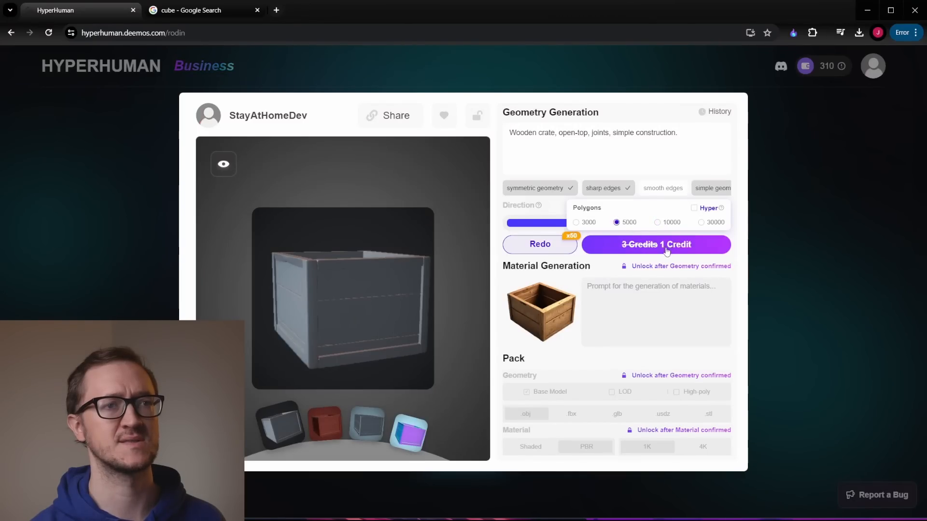
- Set the crate geometry to 3000 polygons and confirm it
click(576, 223)
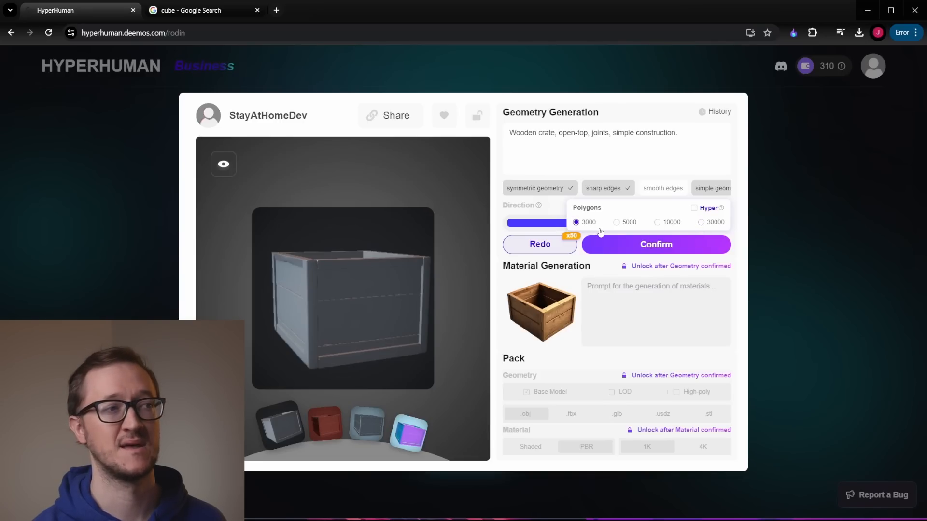
click(656, 244)
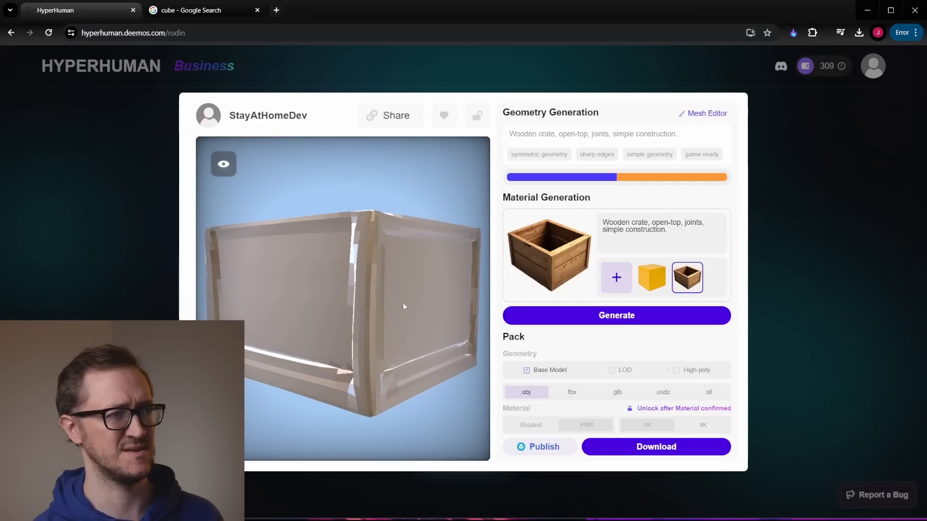
- Inspect the untextured open-top crate and generate a wood material for 1 credit
drag(404, 307, 350, 317)
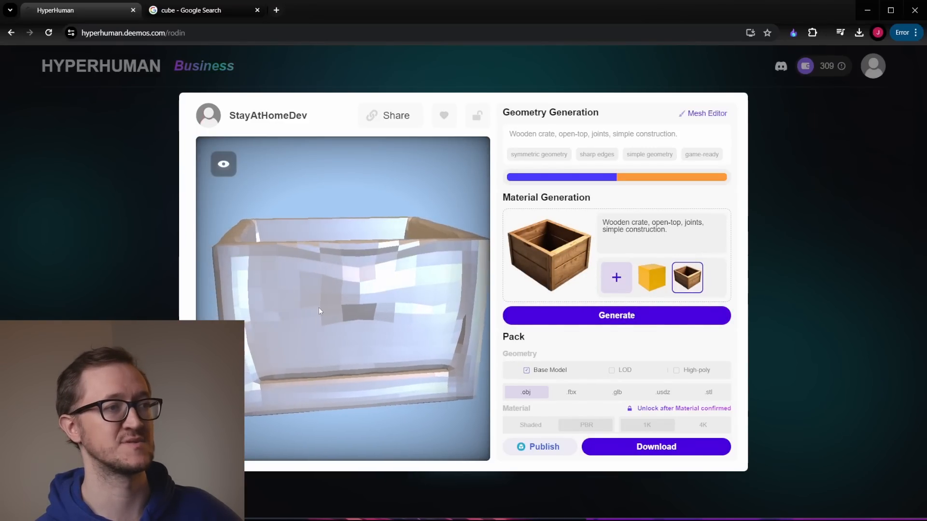
drag(320, 312, 370, 330)
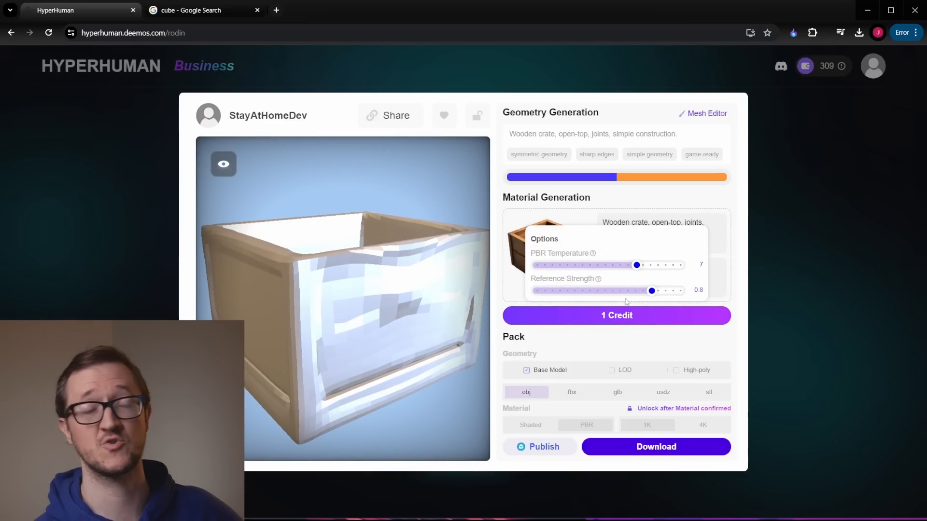
click(616, 315)
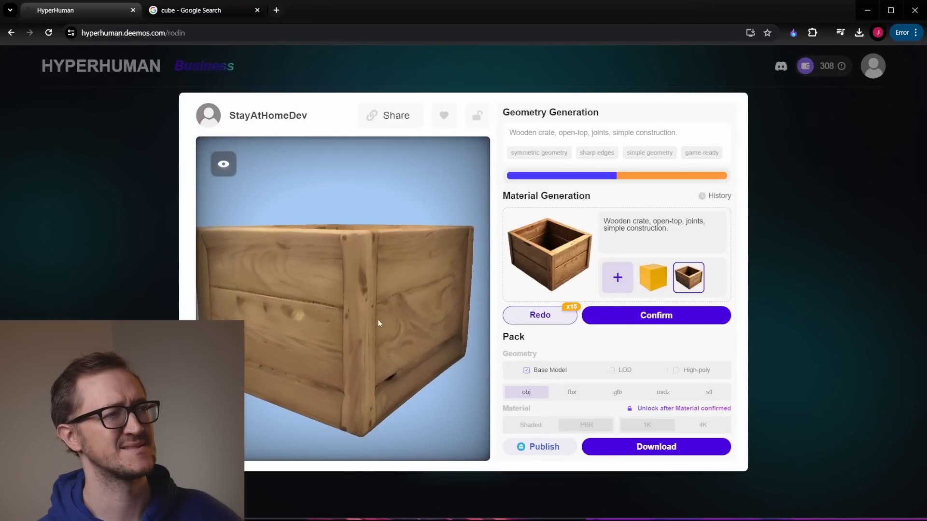
- Inspect the textured crate and regenerate the material with reference strength 0
drag(379, 323, 338, 311)
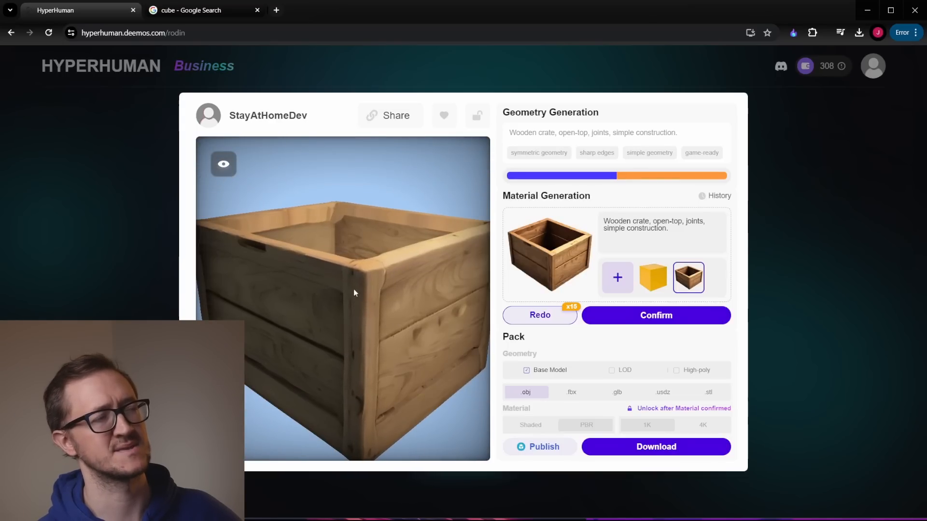
drag(355, 294, 405, 284)
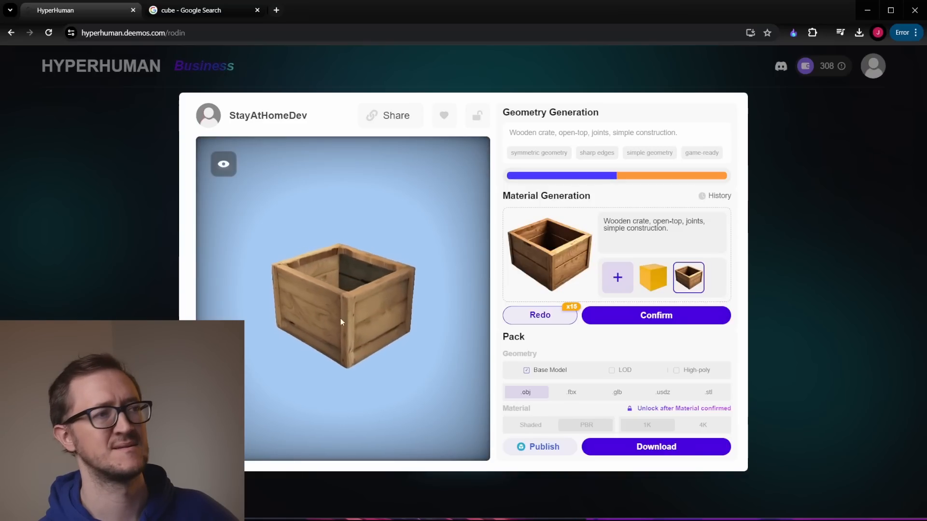
drag(339, 323, 398, 302)
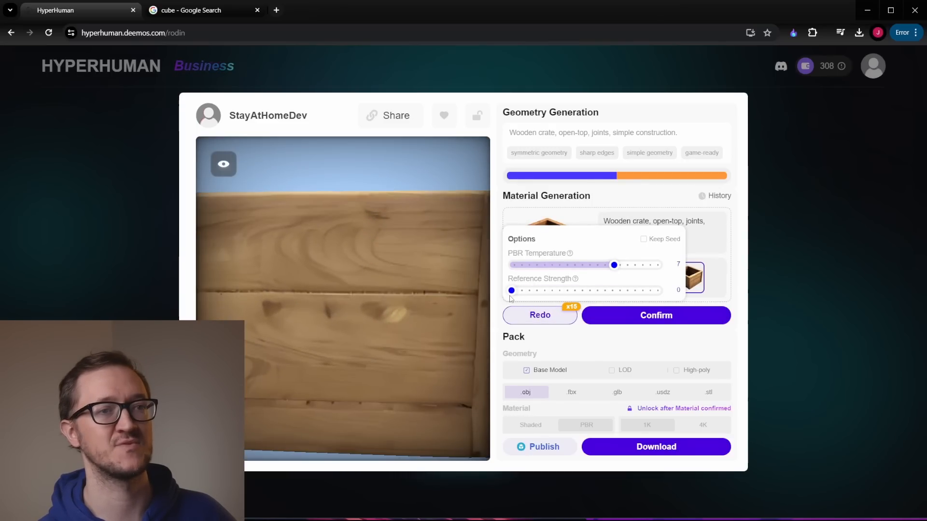
drag(512, 291, 538, 291)
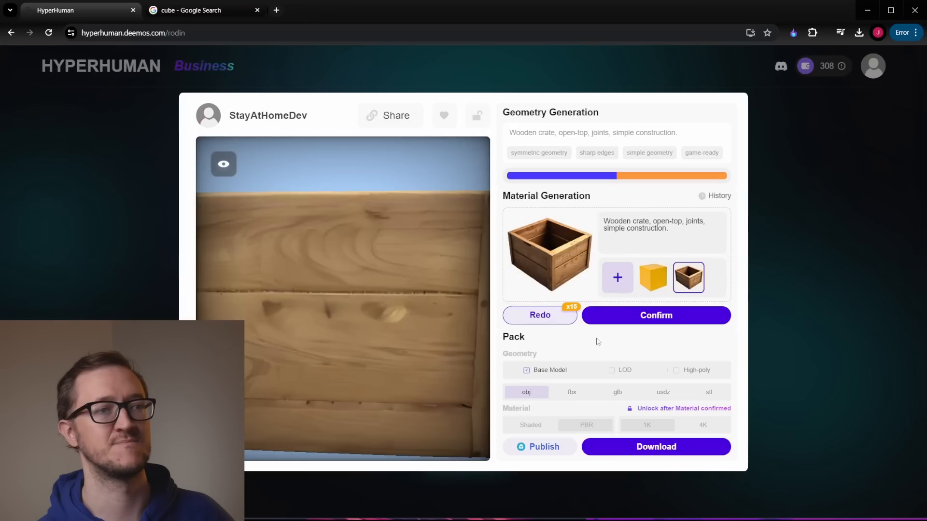
click(656, 315)
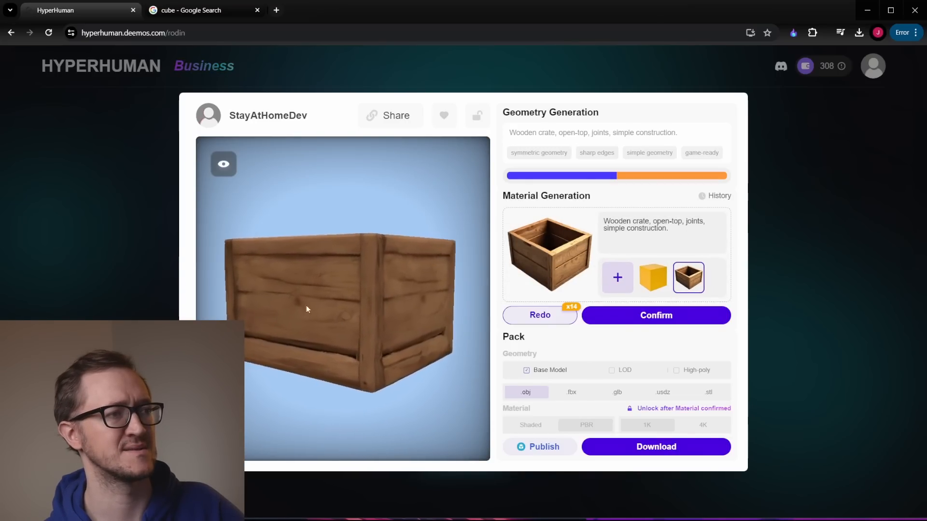
- Check the darker plank texture from above and confirm the crate material
drag(306, 309, 337, 415)
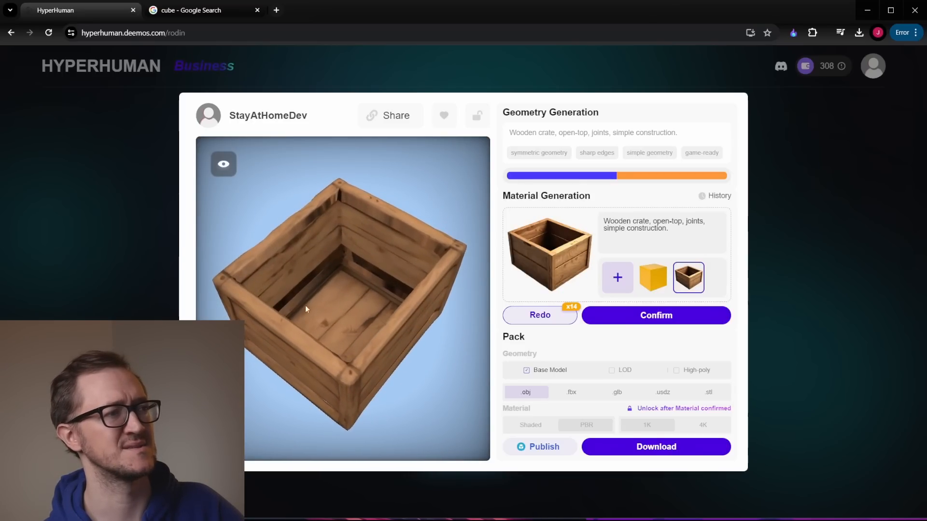
click(655, 314)
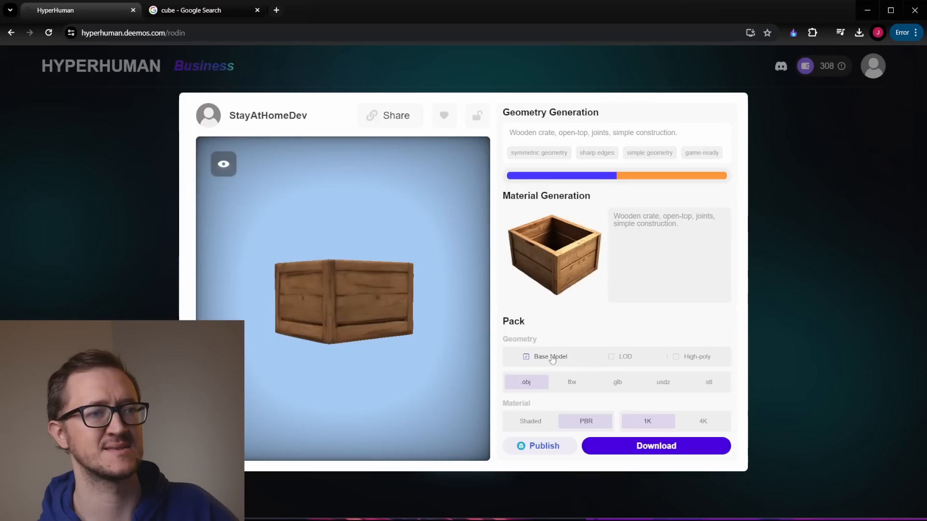
- Download the crate as FBX with base model and LOD meshes, PBR material and 4K textures
click(611, 356)
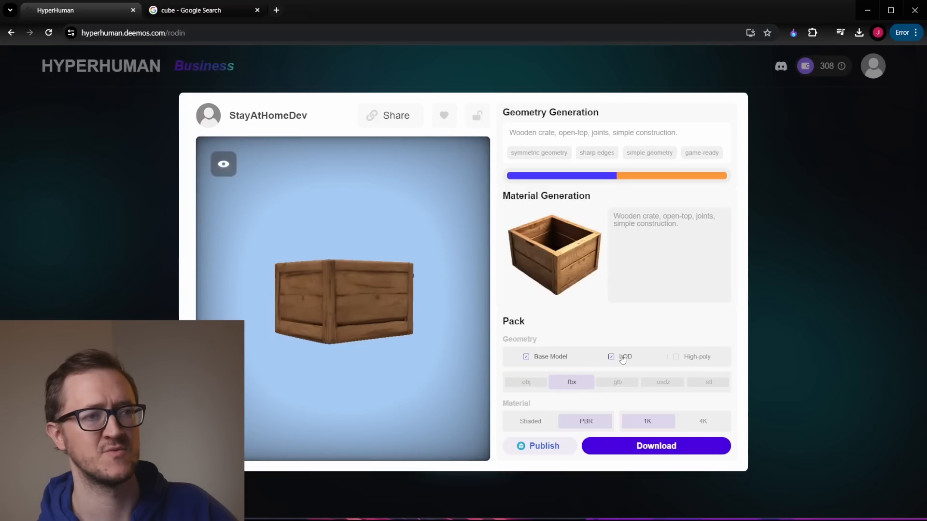
click(676, 356)
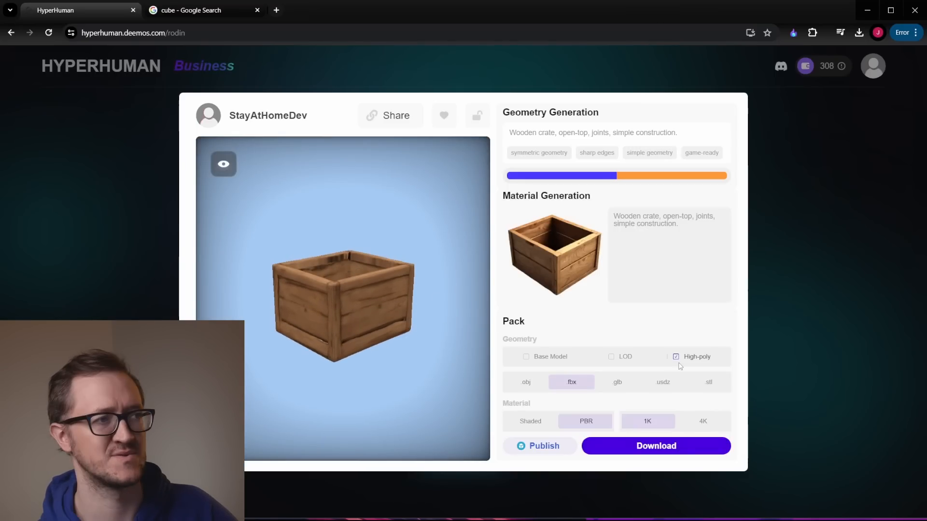
click(525, 356)
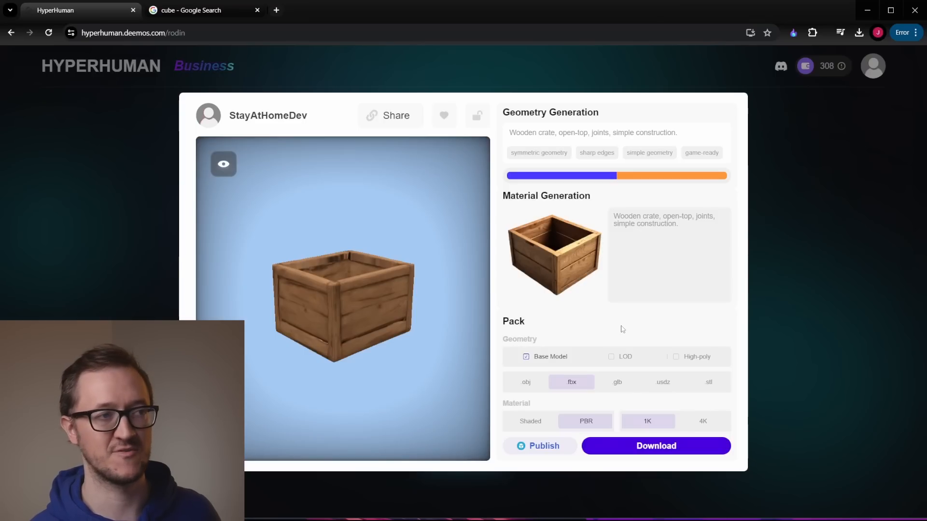
click(611, 357)
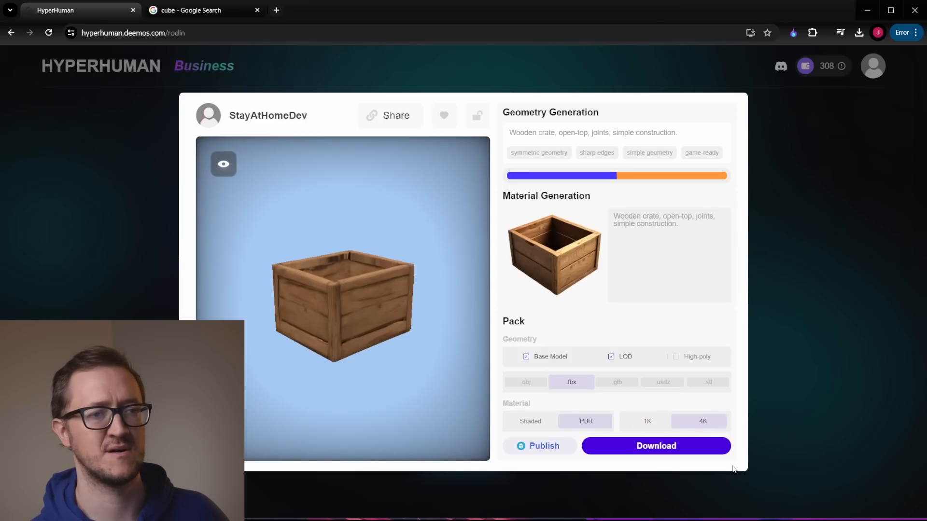
click(655, 446)
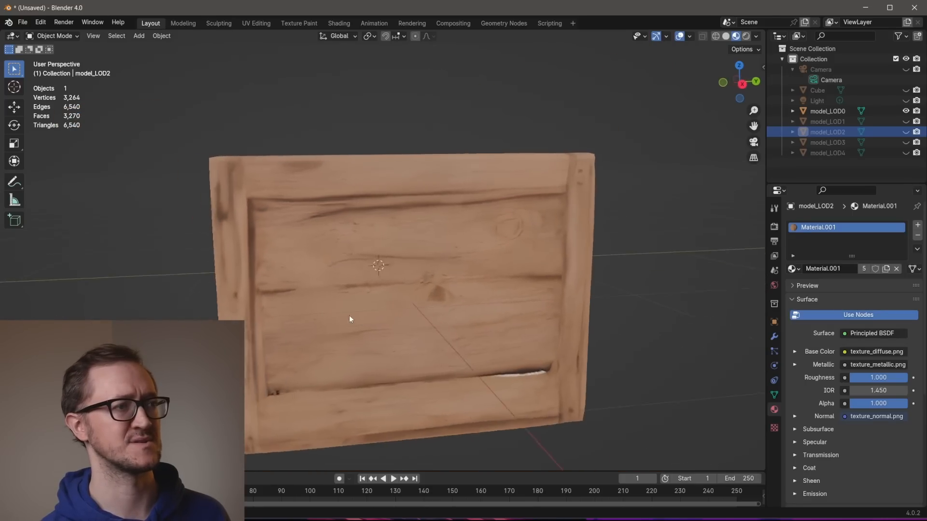
- Review the imported LOD meshes and select the highest-detail model_LOD0
scroll(down, 3)
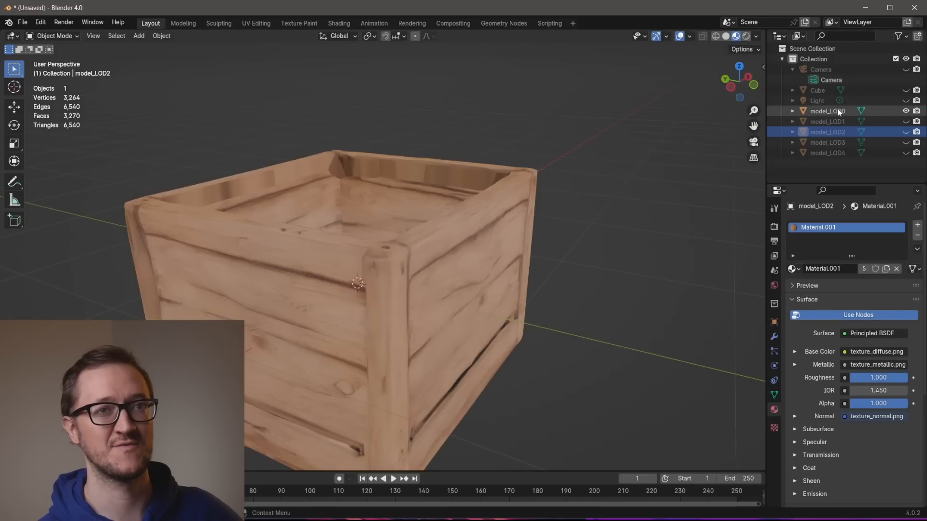
click(828, 110)
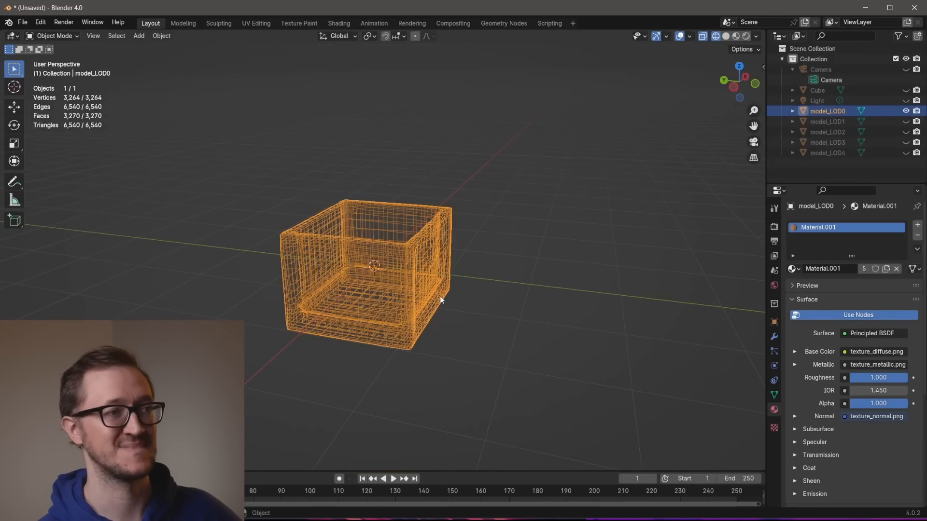
mouse_move(417, 283)
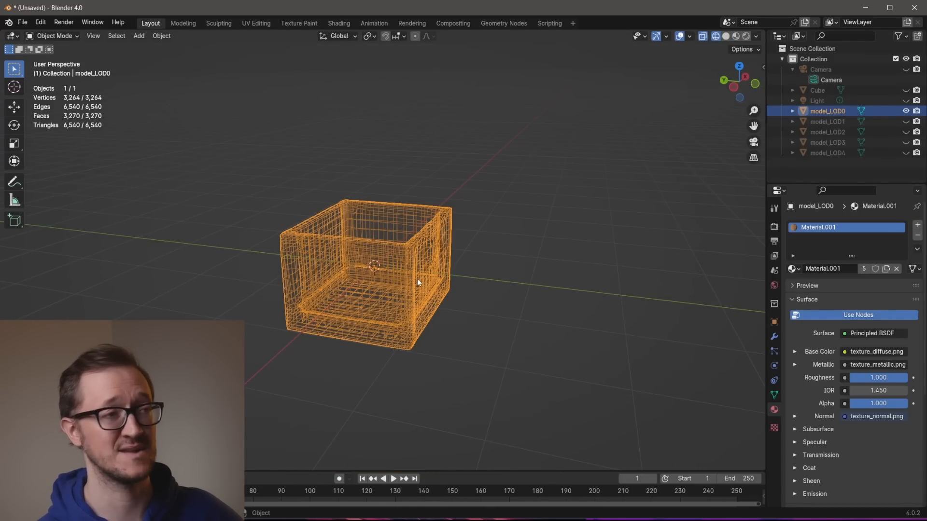
- Add a Decimate modifier to model_LOD0 in Un-Subdivide mode with 8 iterations
click(905, 111)
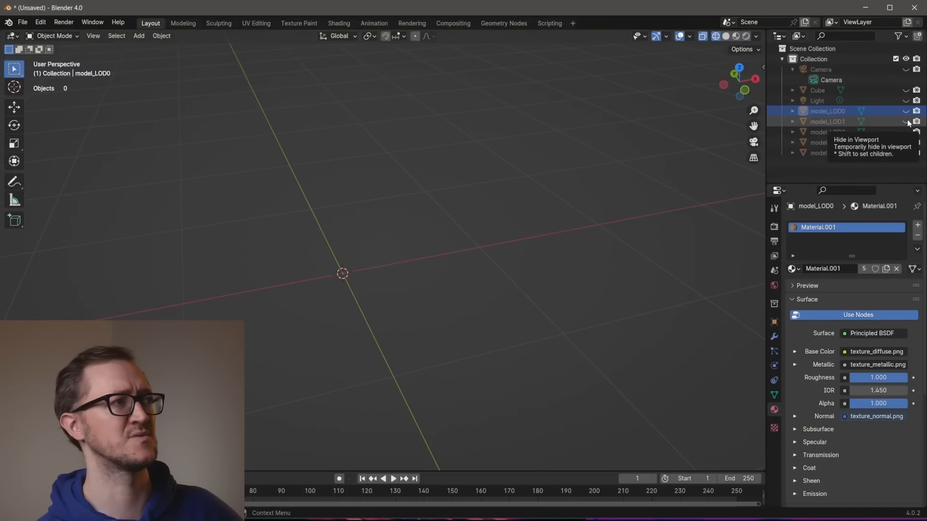
click(903, 111)
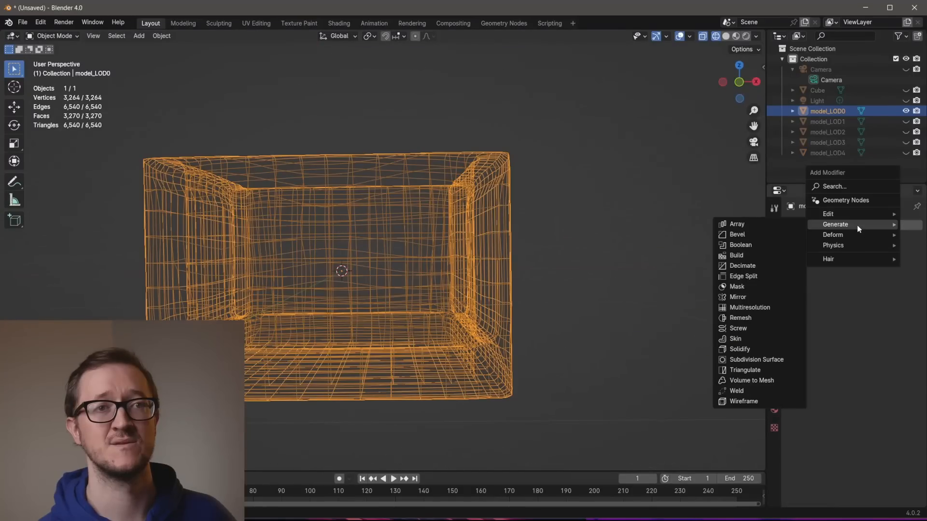
click(742, 266)
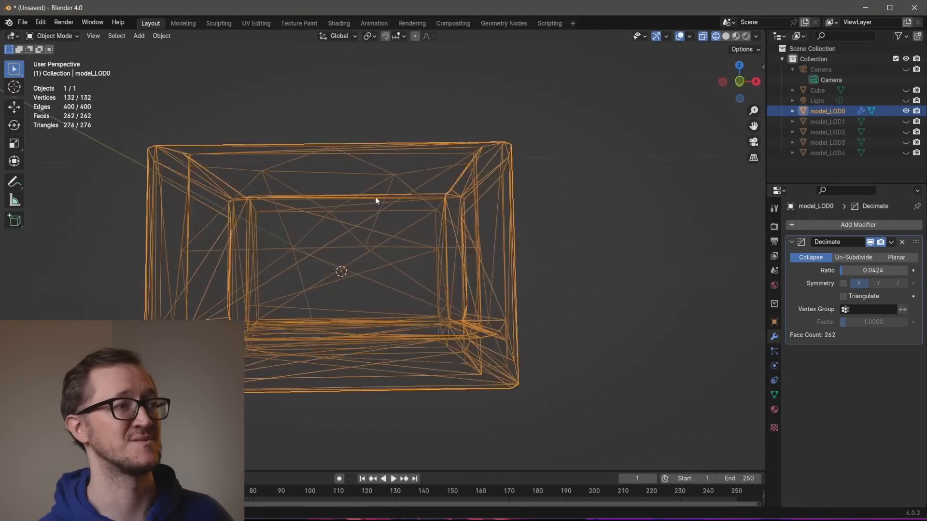
click(853, 257)
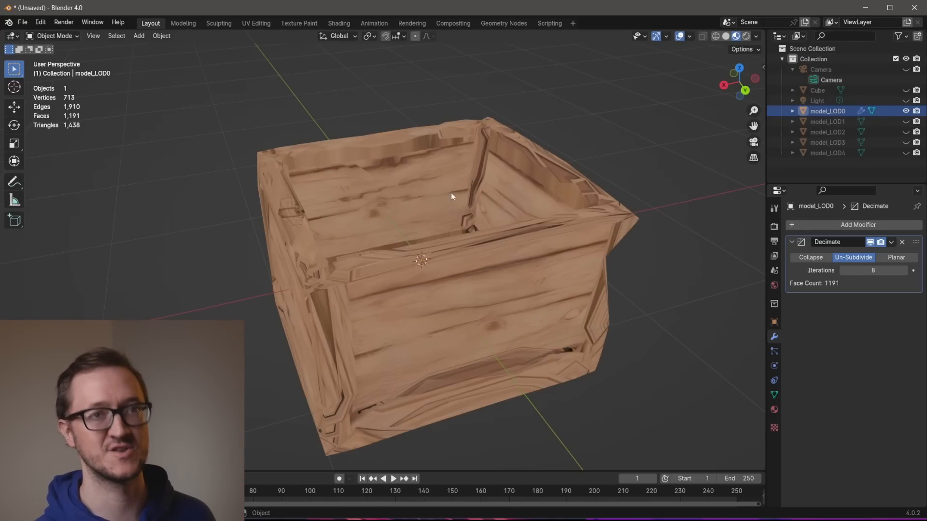
click(902, 242)
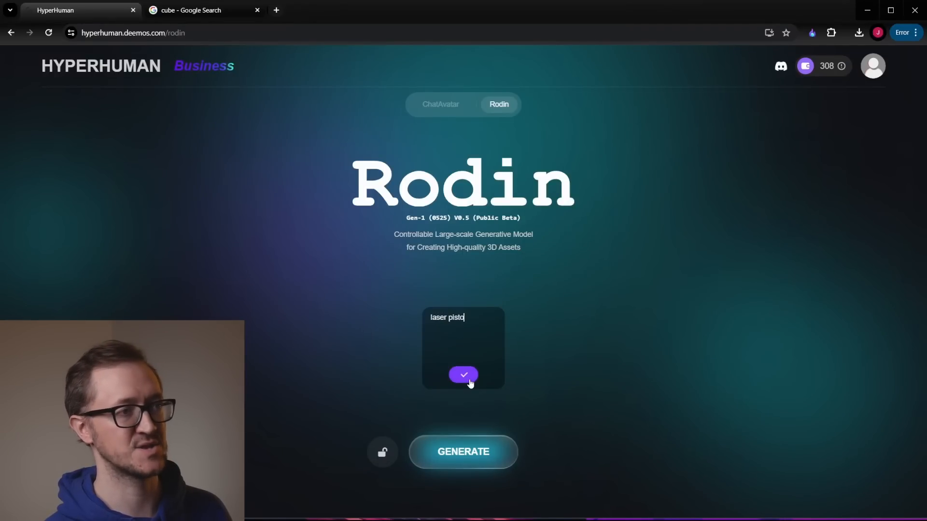
- Generate a concept image from a 'cartoon laser pistol like Ratchet and Clank' prompt
text(l, cartoon style)
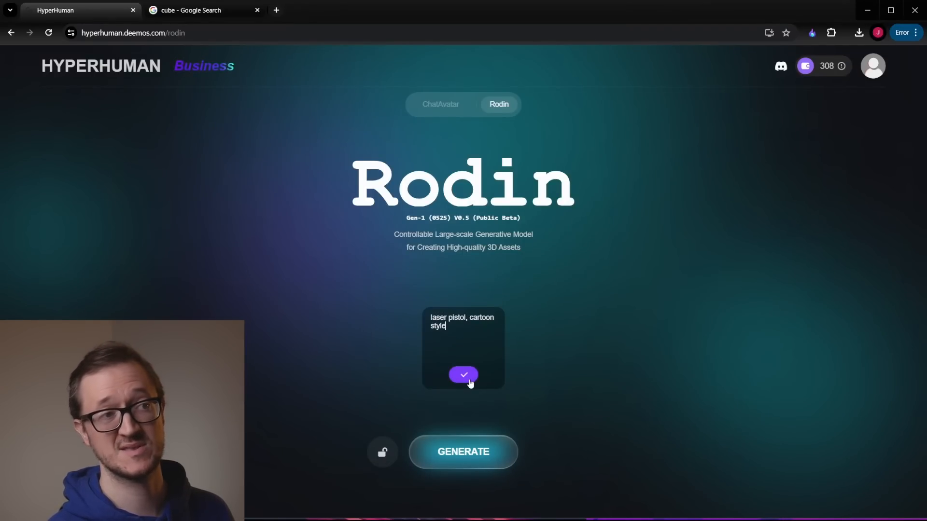
text(, like rachet)
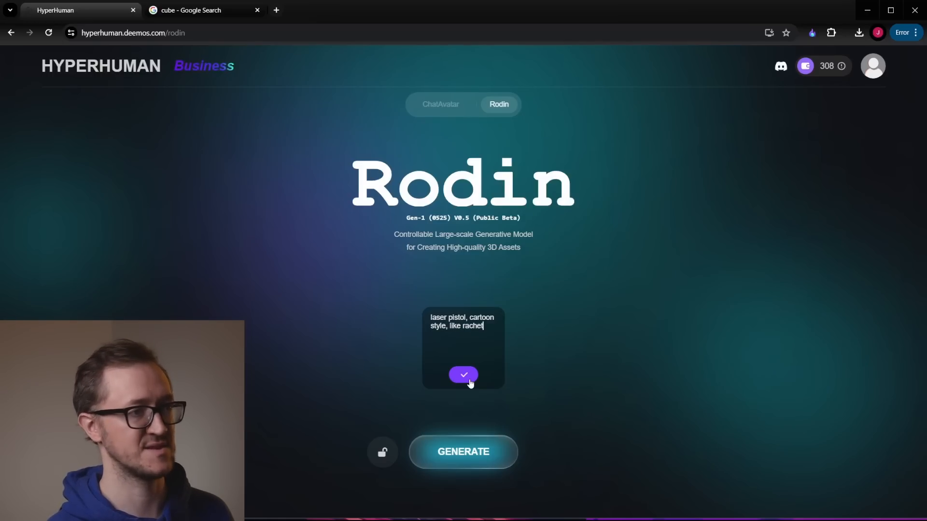
text(and clank, with exagg)
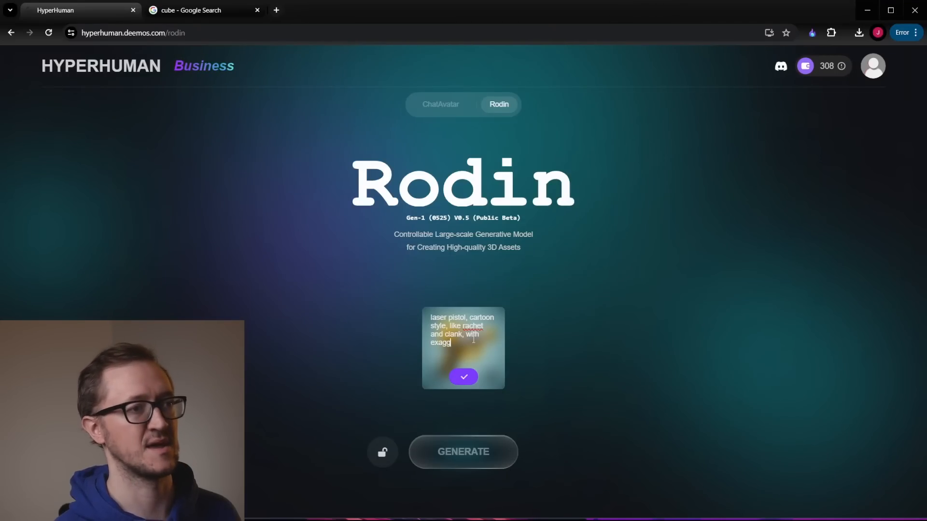
text(erated)
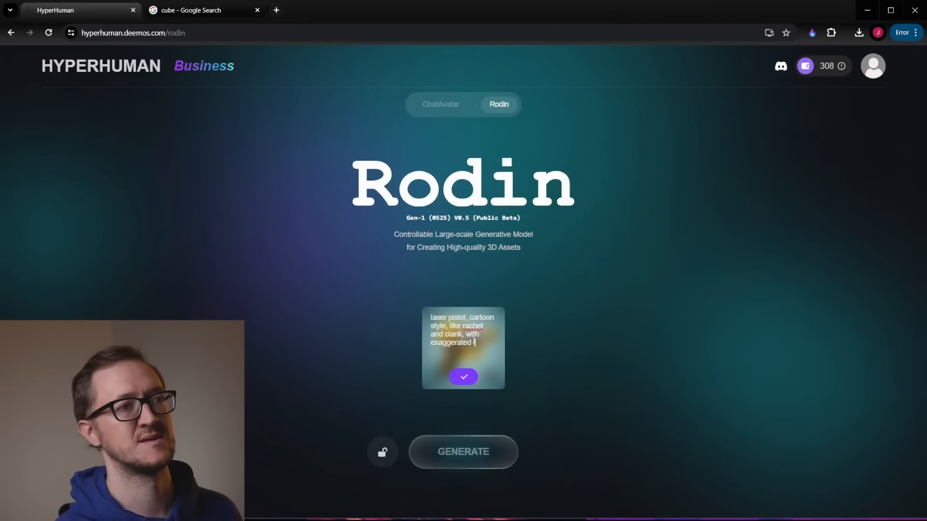
click(463, 378)
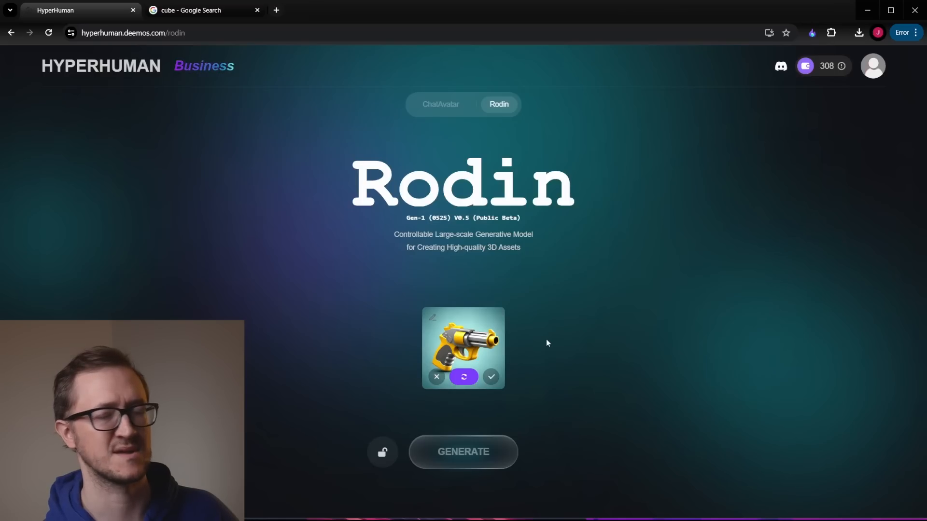
mouse_move(544, 328)
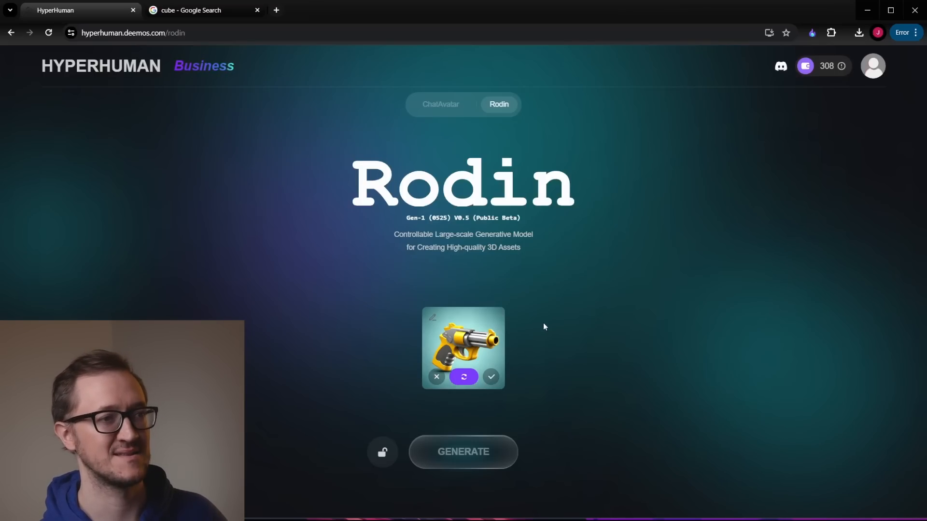
mouse_move(496, 273)
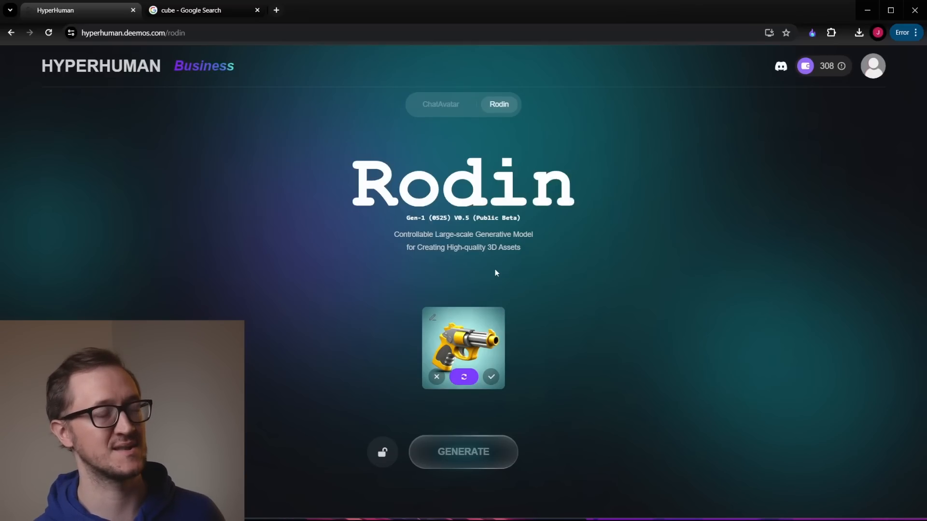
- Search Google Images for 'rachet and clank weapon wrench'
click(204, 9)
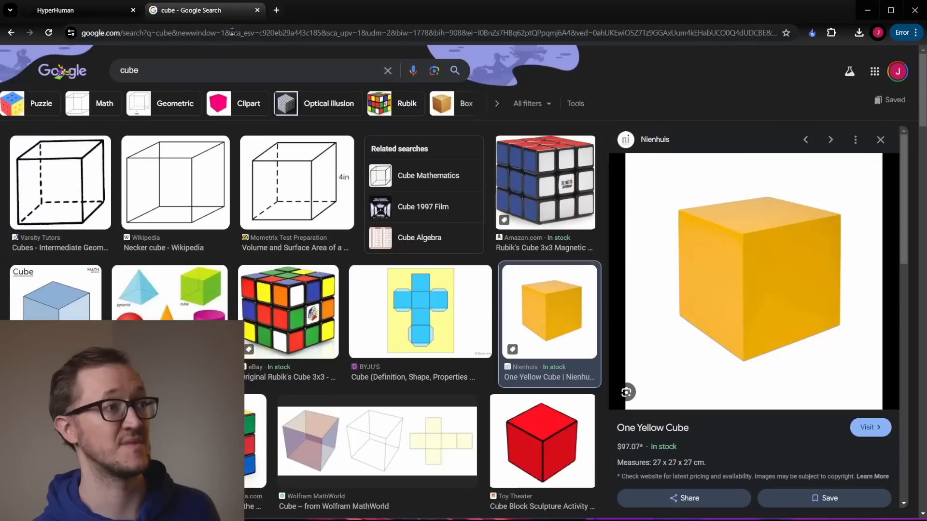
text(rachet and clank weapon wrench)
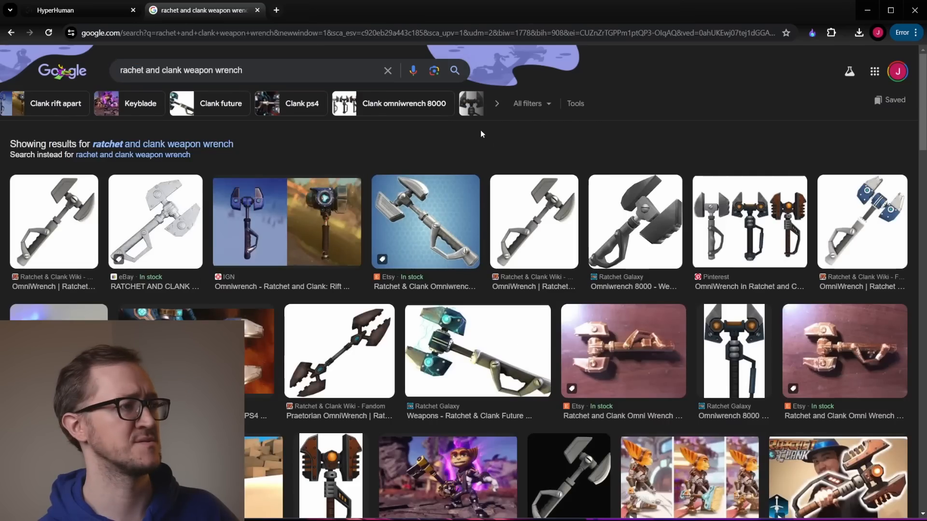
mouse_move(477, 135)
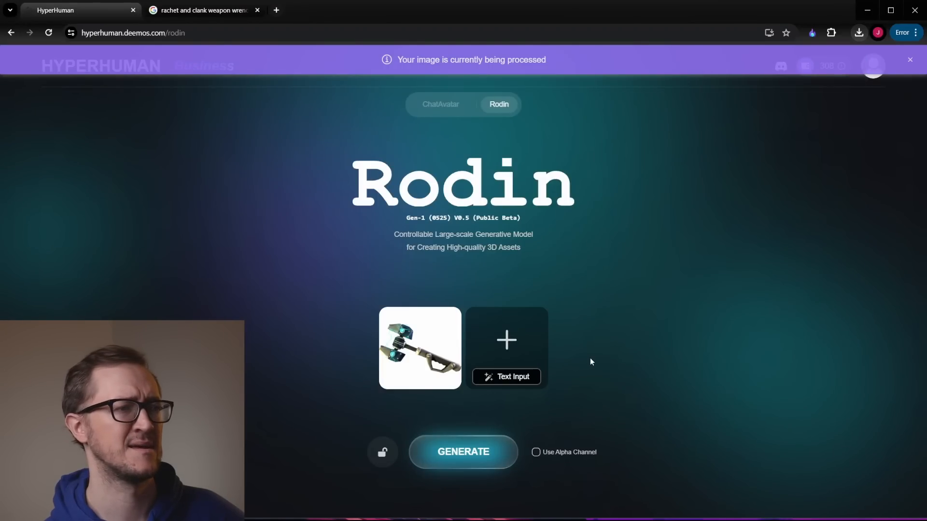
- Generate and confirm the wrench geometry, then spend one credit on its PBR material
click(462, 452)
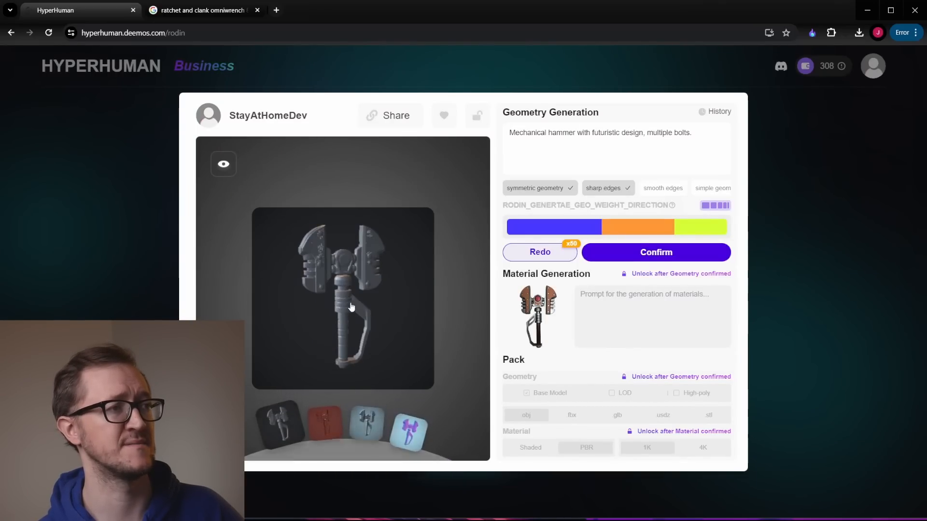
click(655, 252)
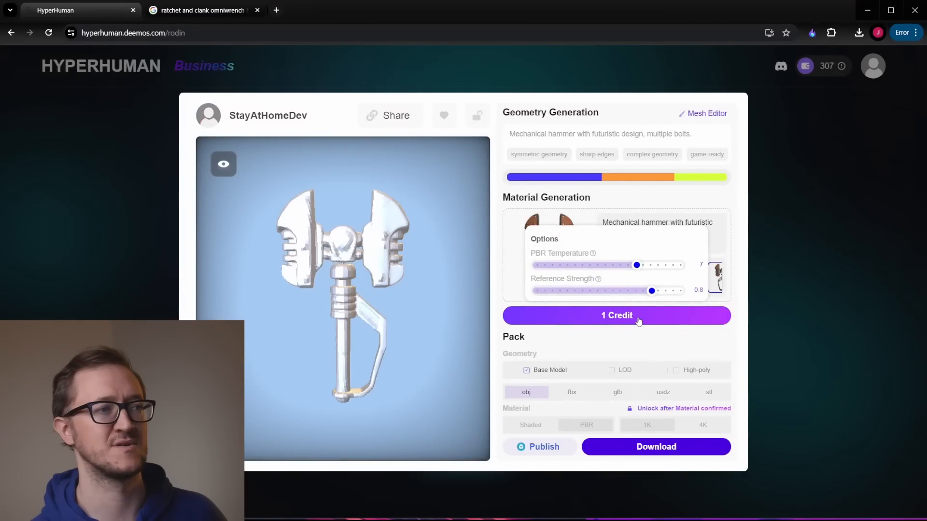
click(617, 315)
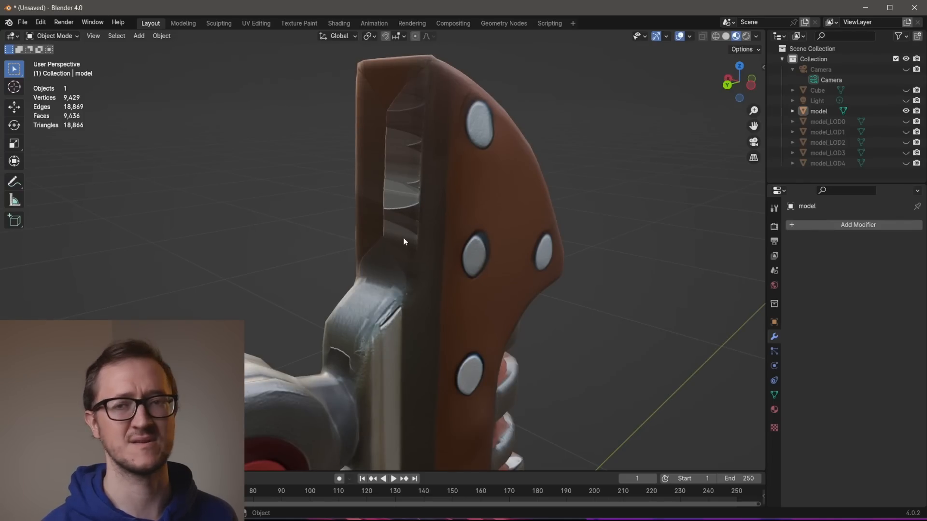
mouse_move(418, 324)
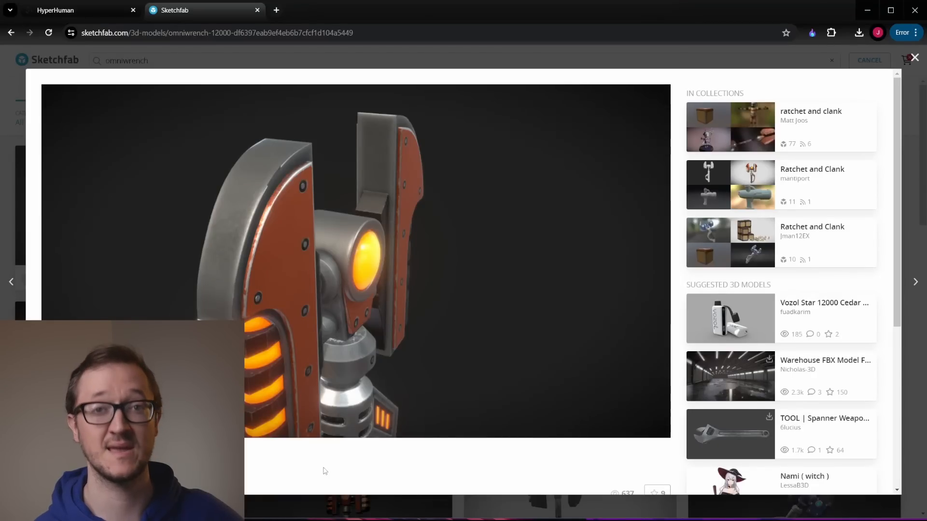
- Orbit the Omniwrench 12000 viewer to see its handle and glowing head, then return to Rodin
scroll(down, 3)
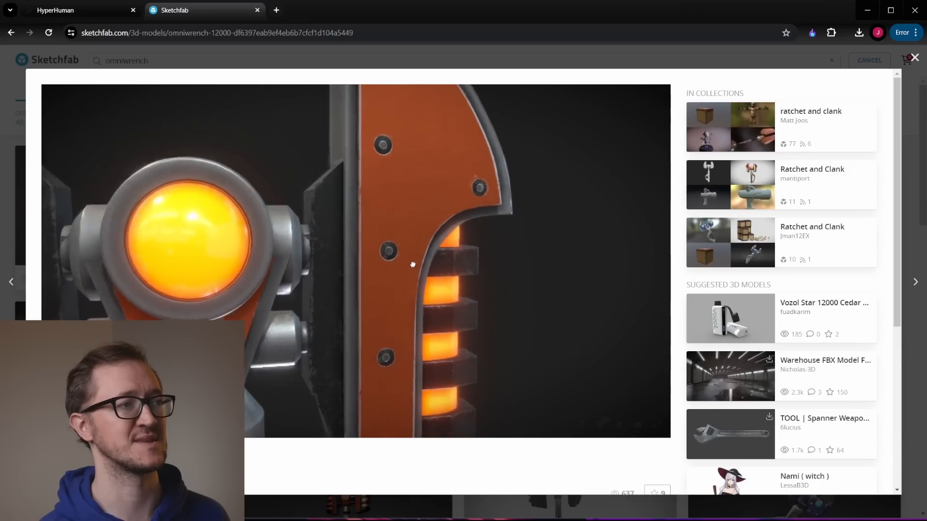
drag(412, 264, 373, 289)
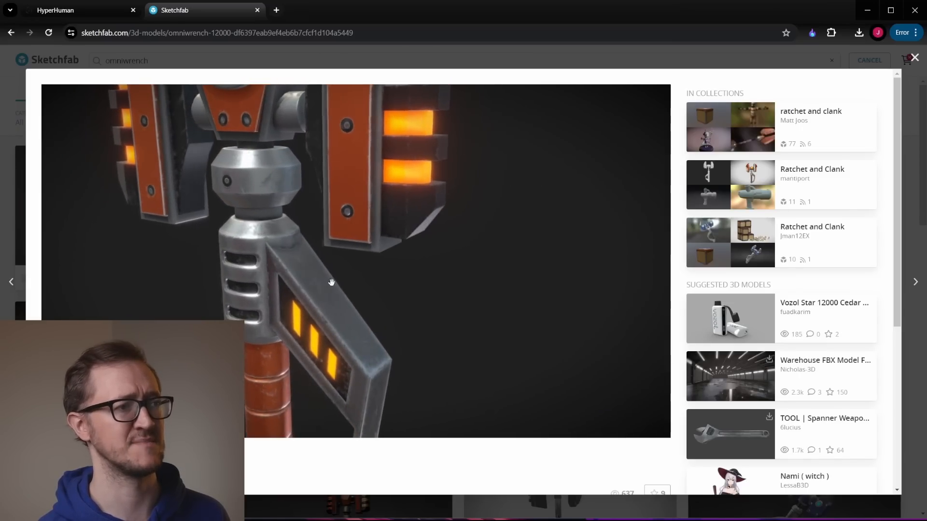
drag(331, 283, 432, 134)
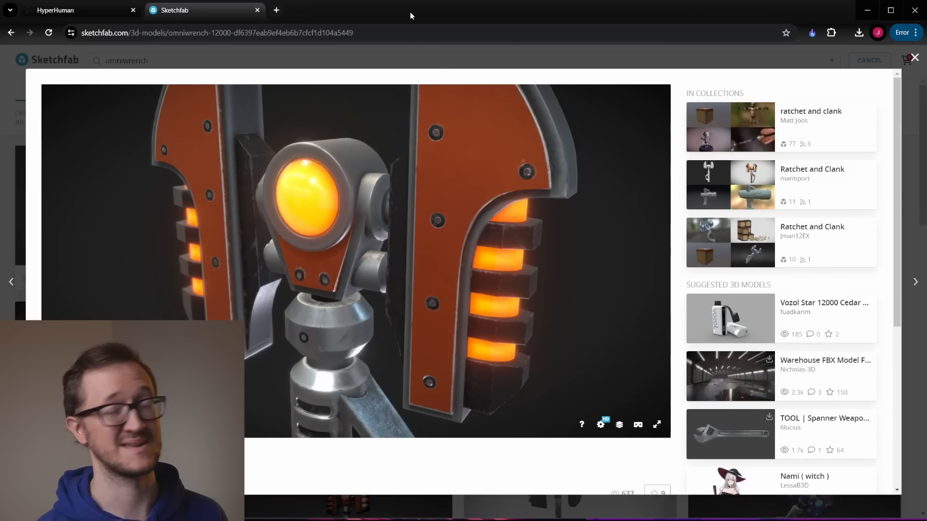
click(80, 10)
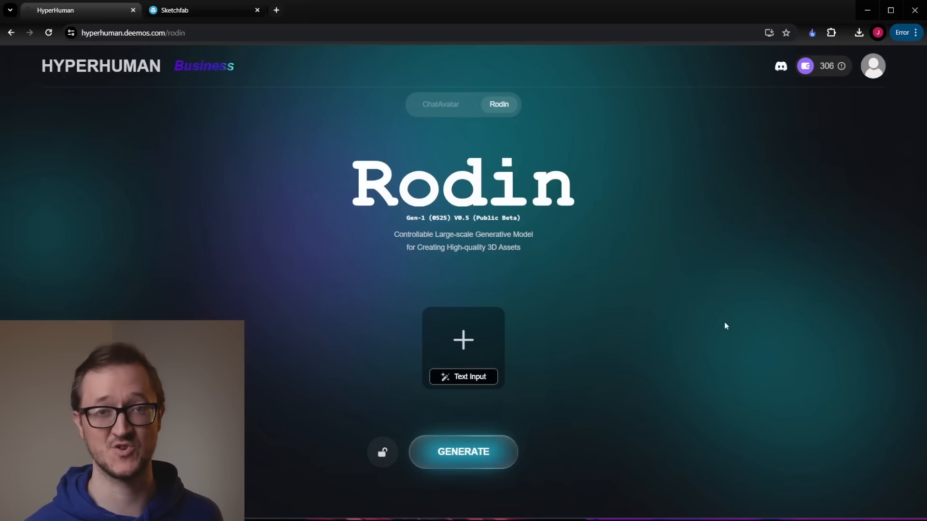
- Generate a stylized tree with yellow flowers and toggle its symmetric geometry tag
text(tree sylized green, with)
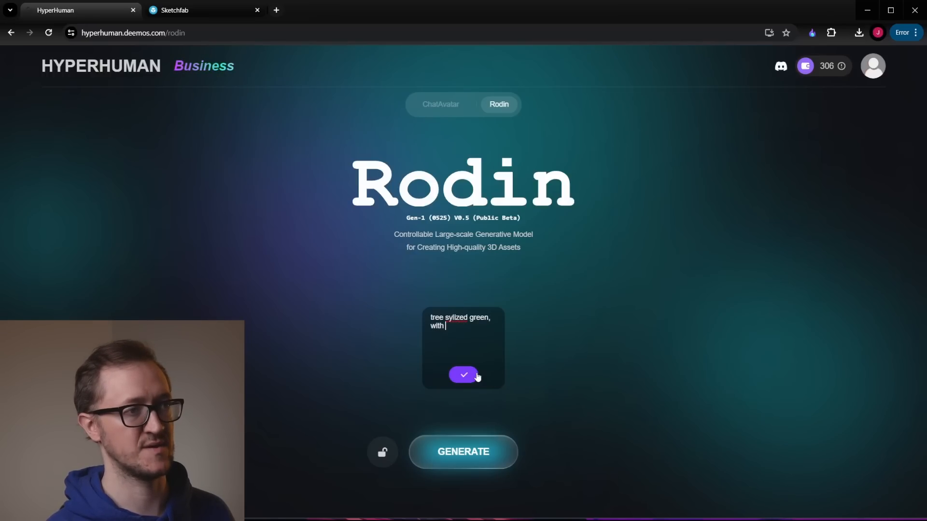
text(yellow flower)
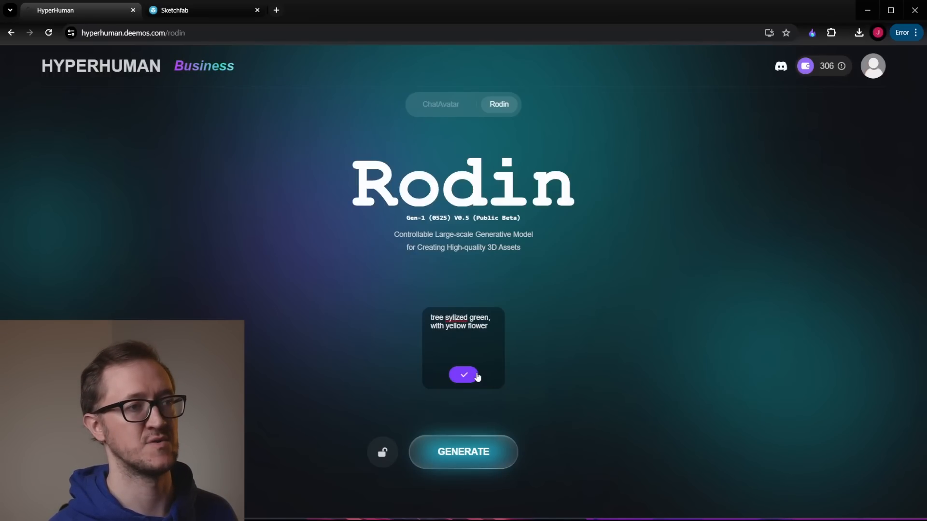
click(462, 375)
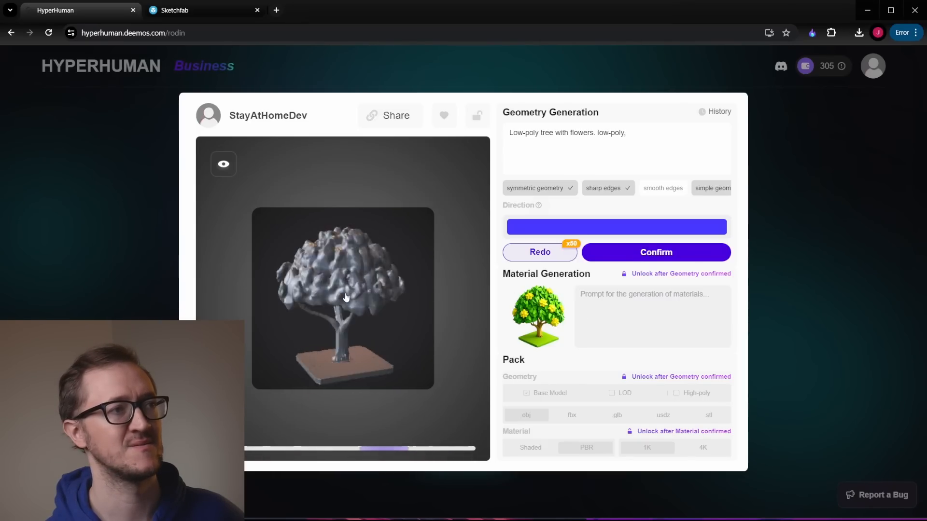
click(538, 252)
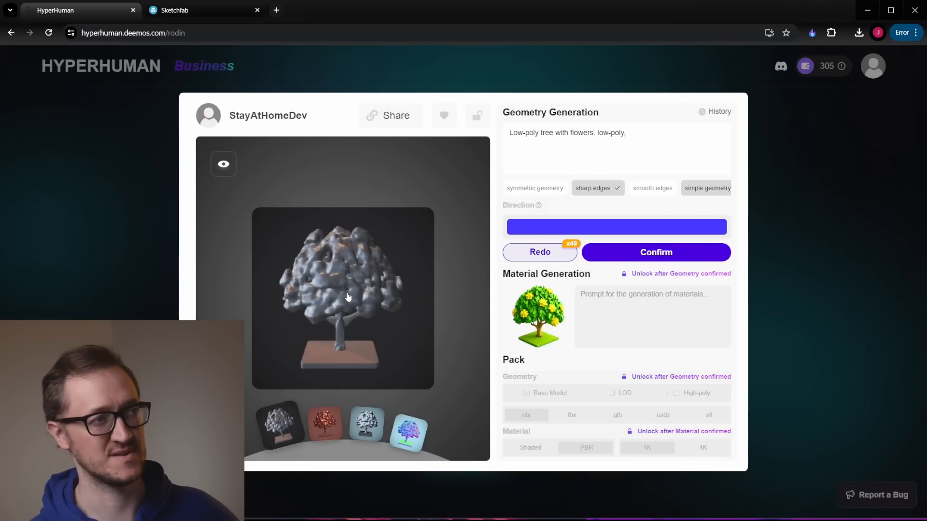
click(539, 252)
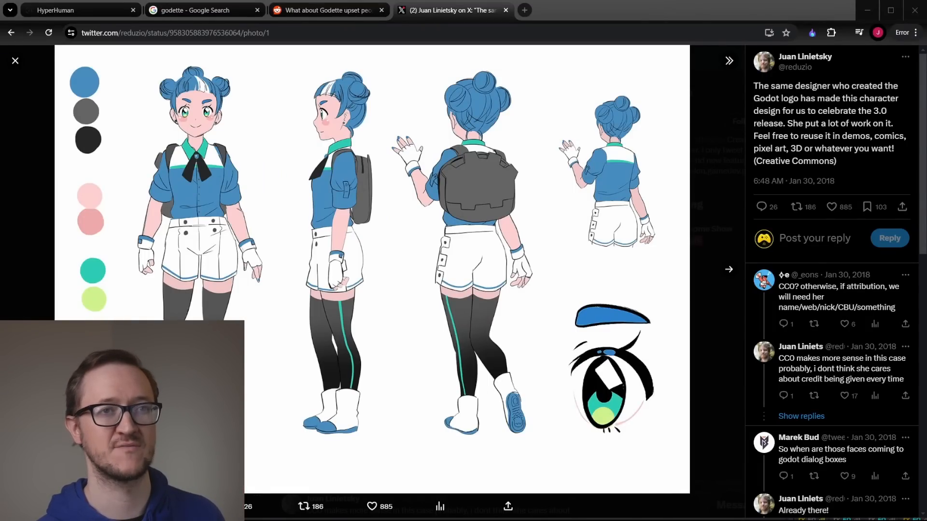
- Switch to the X tab holding the Godette character design sheet
click(71, 10)
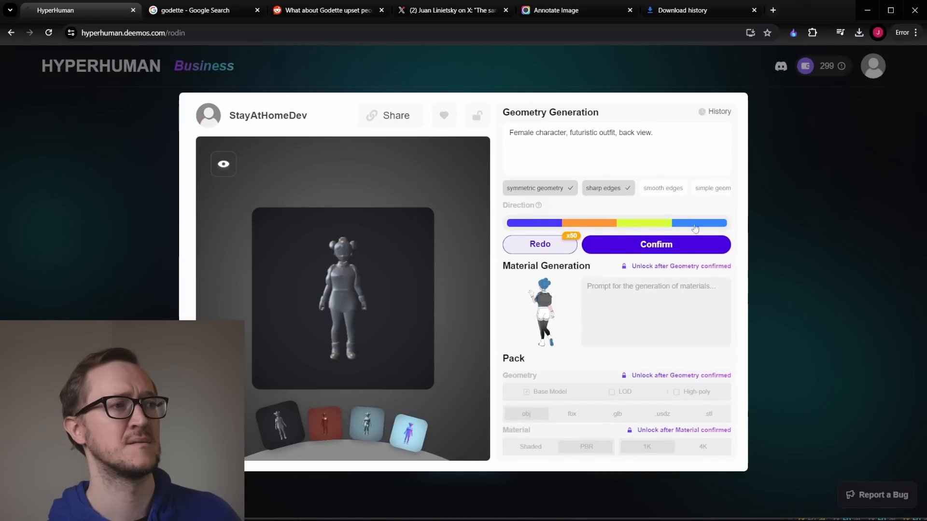
- Set Godette's facing direction and 30000 polygon count, then view the mesh in Wireframe
click(657, 187)
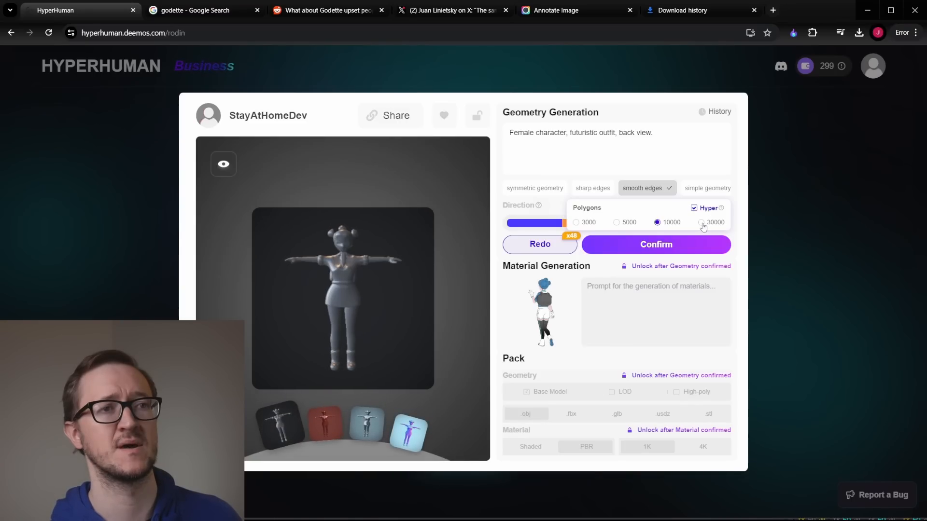
click(654, 245)
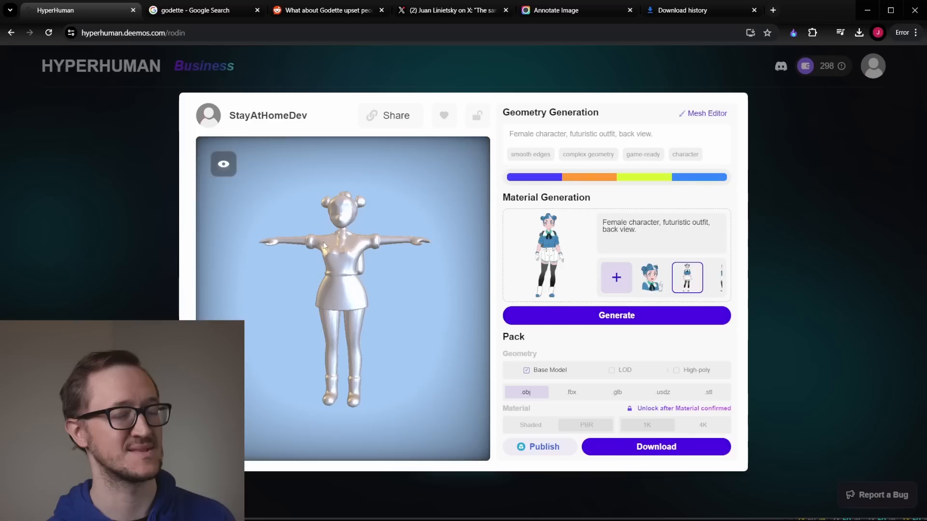
click(223, 164)
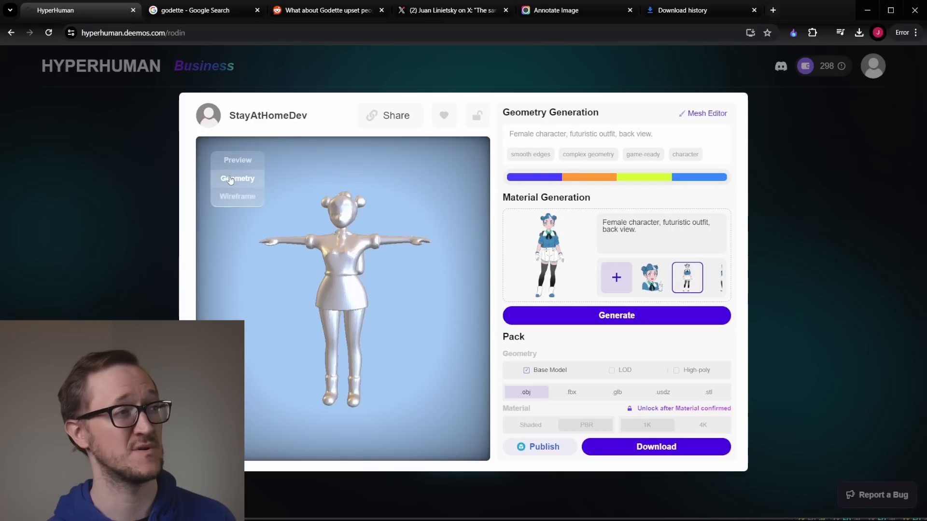
click(237, 197)
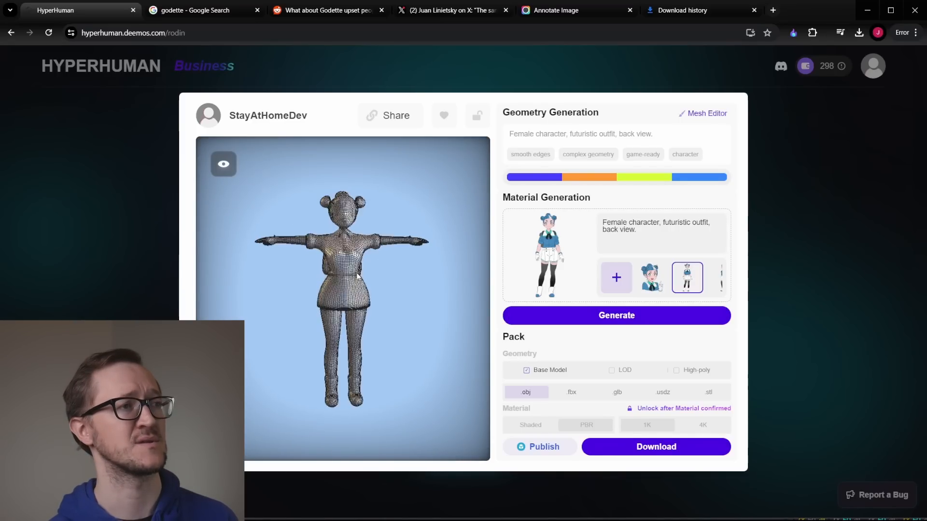
- Generate the character's textures and confirm the textured Godette
click(615, 315)
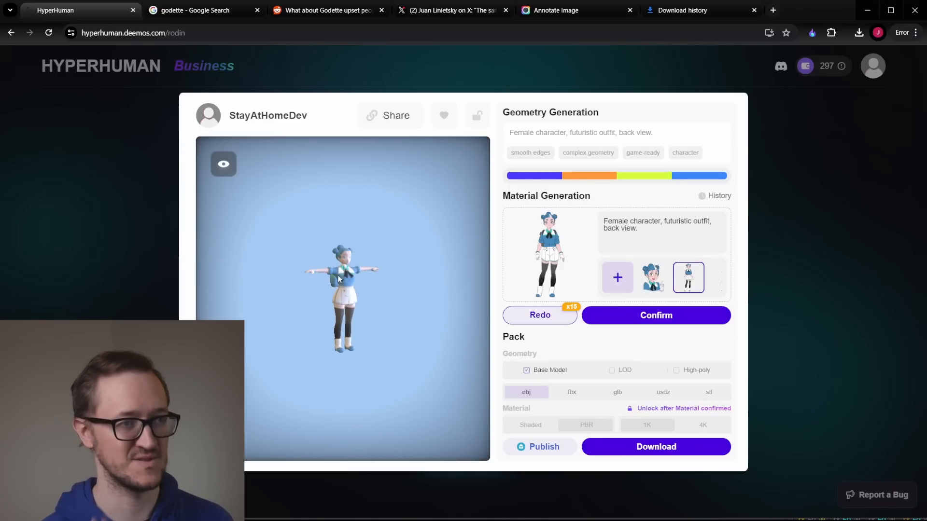
click(697, 9)
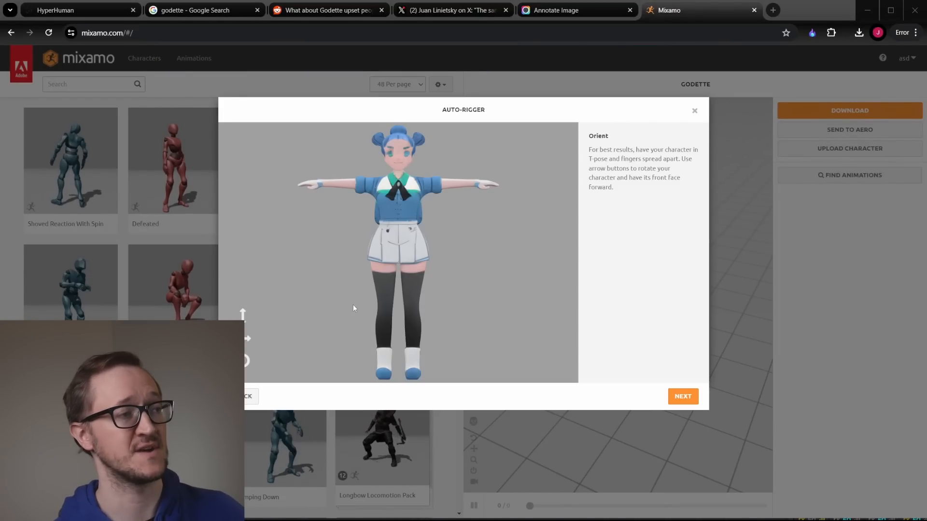
- Accept Godette's orientation in Mixamo's auto-rigger and place the chin marker
click(683, 396)
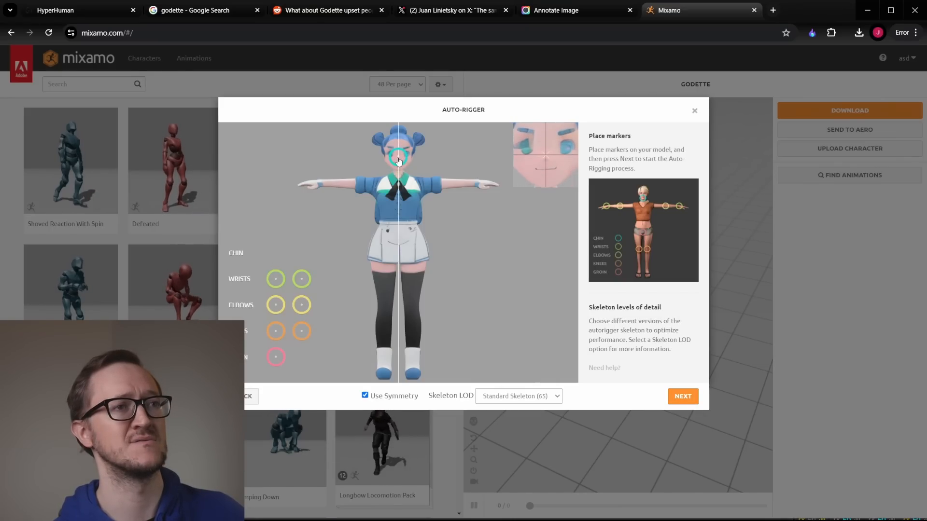
click(683, 396)
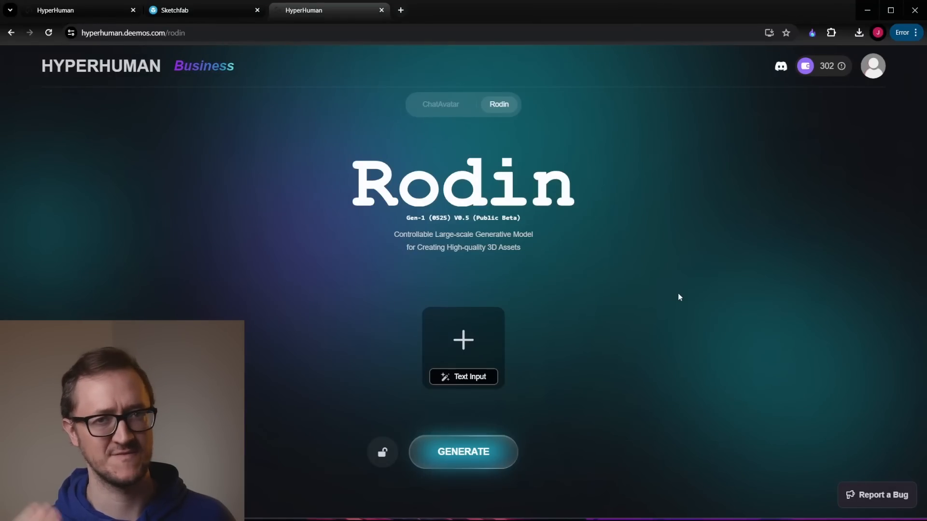
- Browse down Rodin's community gallery and open the robot spider asset
scroll(down, 3)
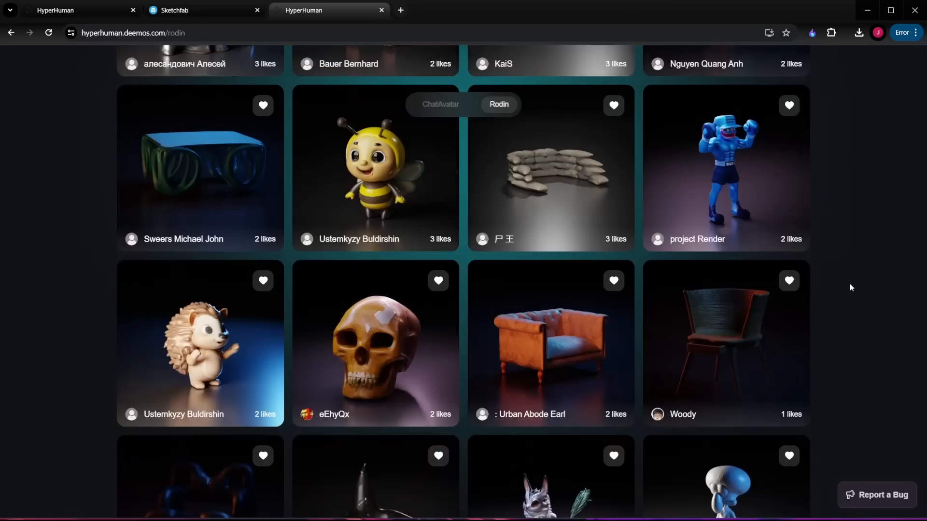
scroll(down, 3)
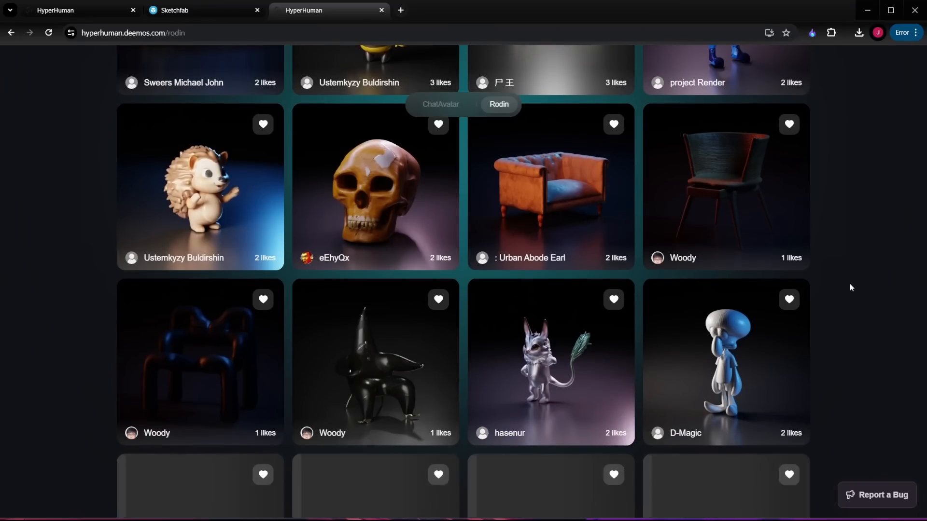
scroll(down, 3)
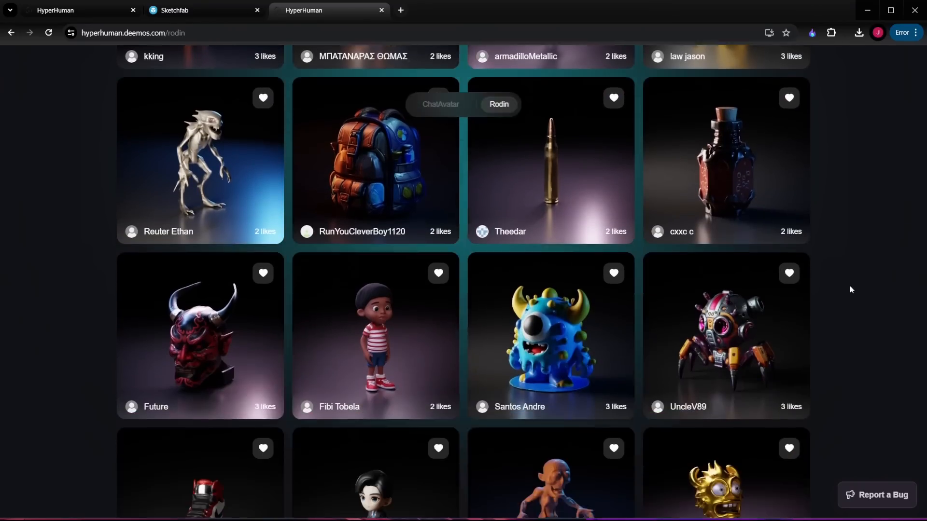
scroll(down, 3)
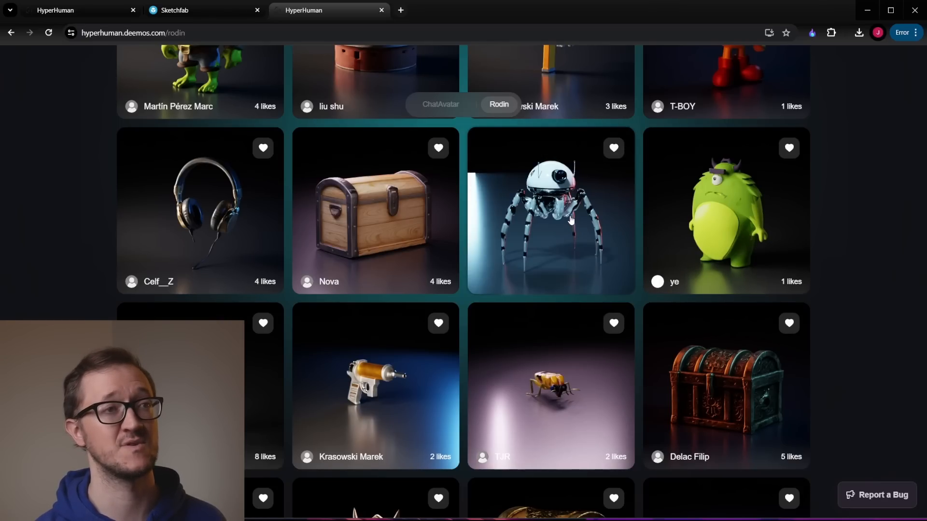
click(549, 210)
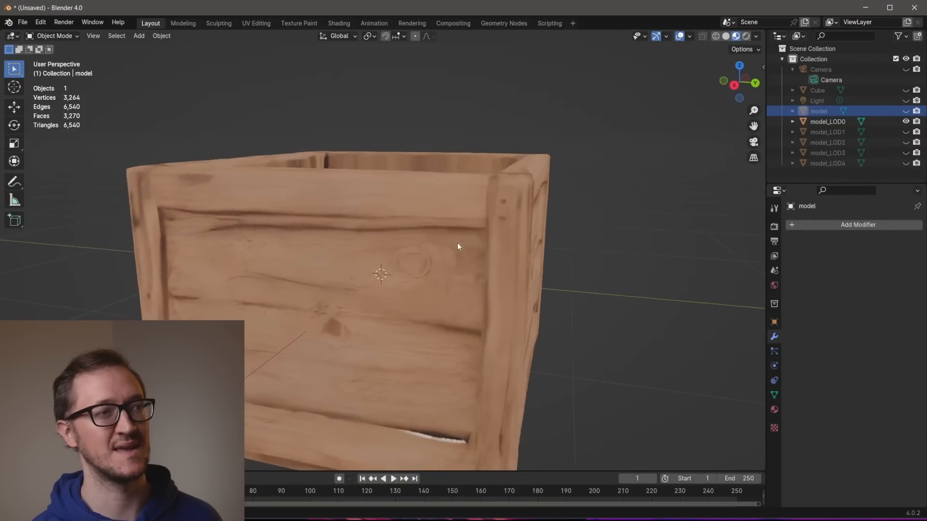
- Orbit and pull back to frame the whole wooden crate in Blender's viewport
drag(457, 246, 359, 246)
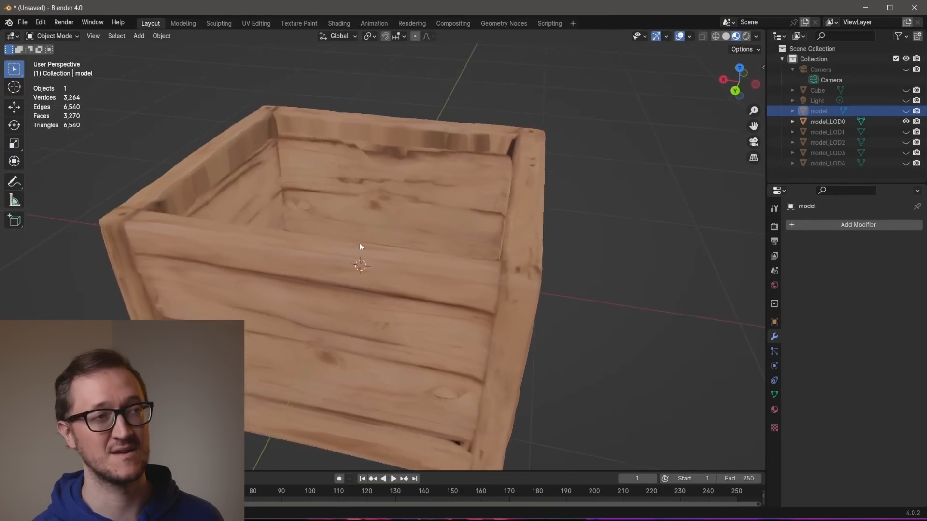
drag(360, 248, 414, 295)
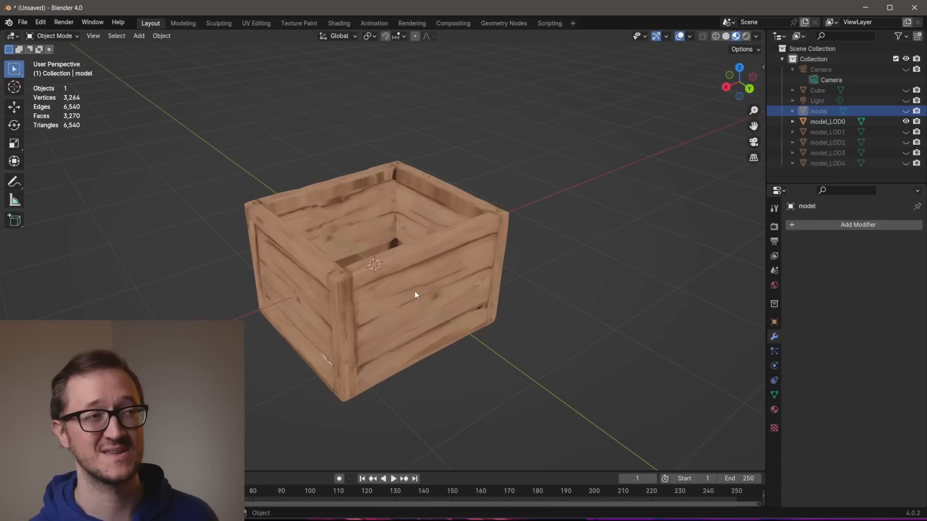